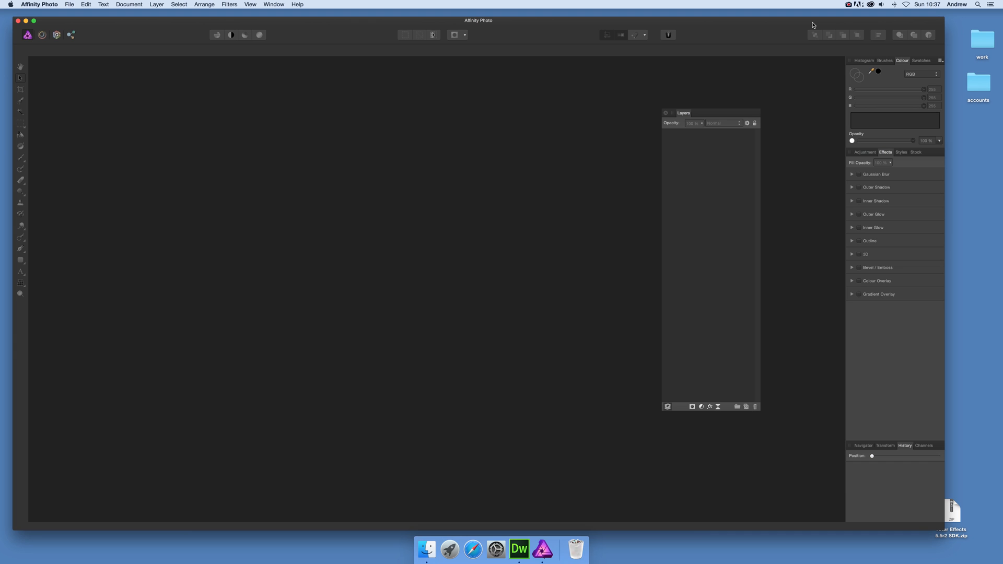
pyautogui.moveTo(169, 30)
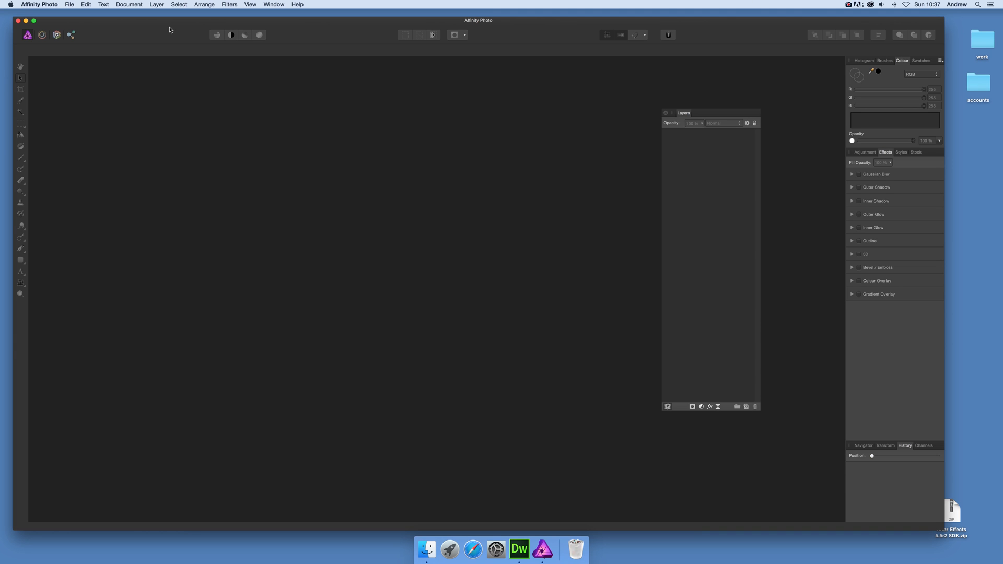
pyautogui.moveTo(73, 9)
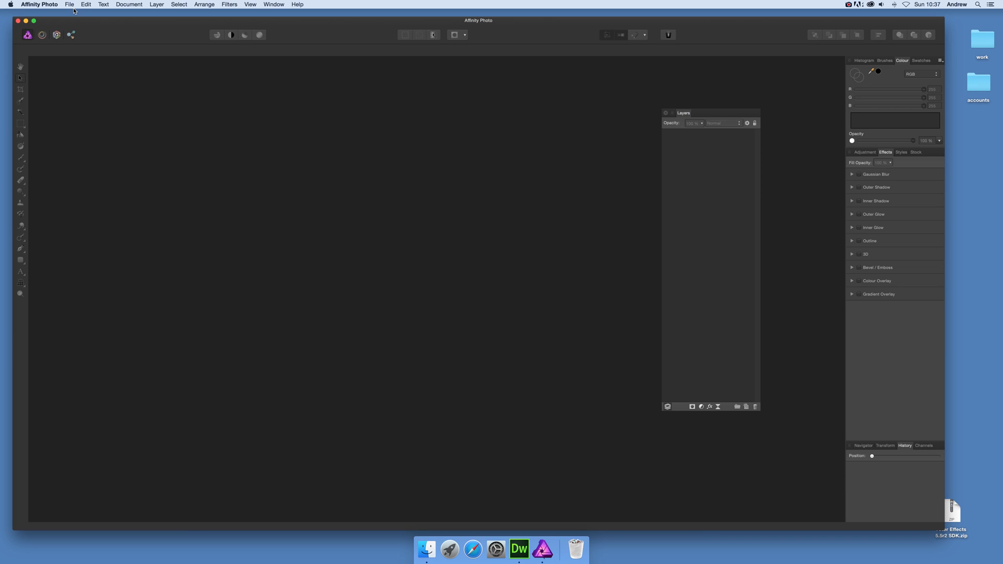
# Create a new untitled document with a transparent portrait canvas.
pyautogui.click(71, 4)
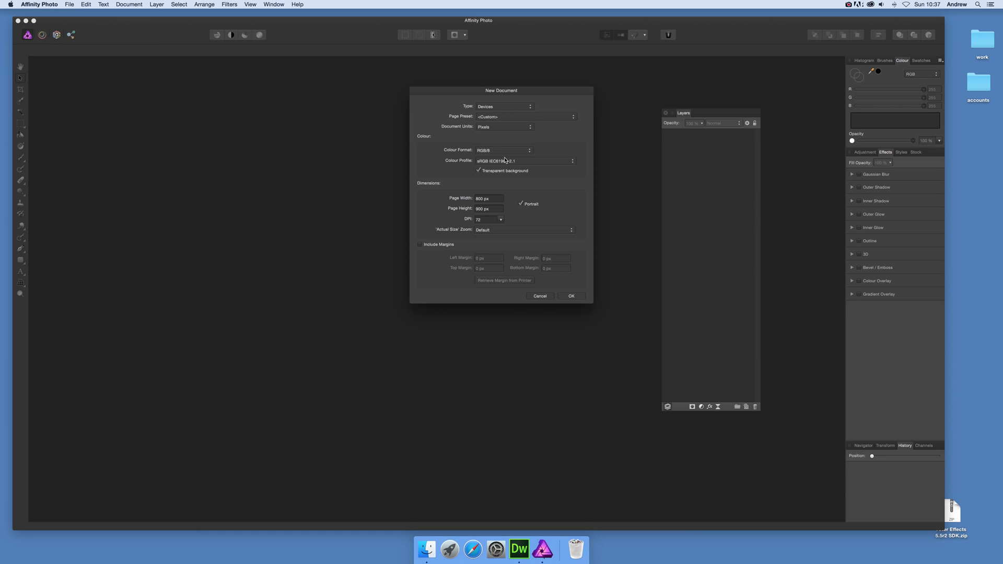
pyautogui.moveTo(486, 177)
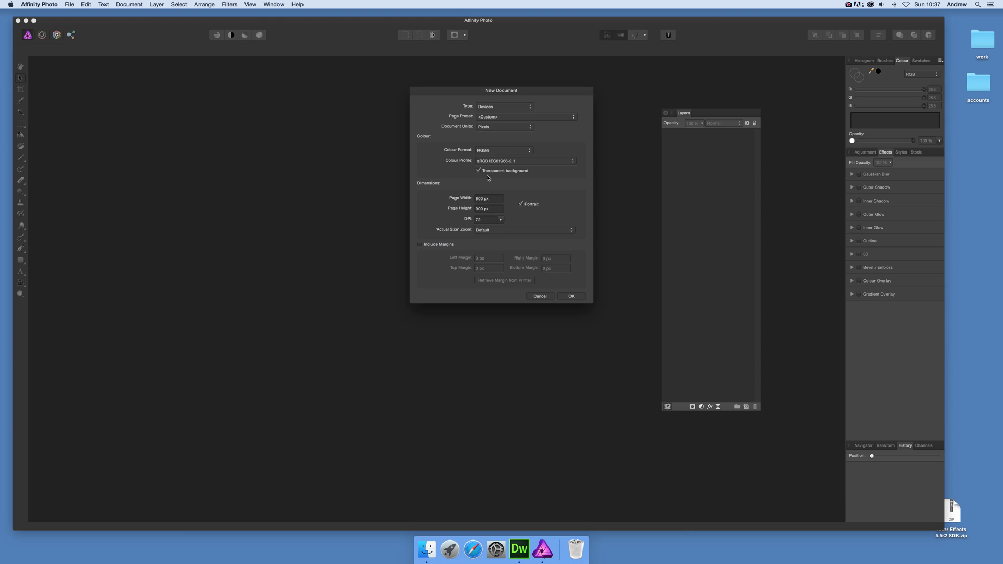
pyautogui.moveTo(489, 157)
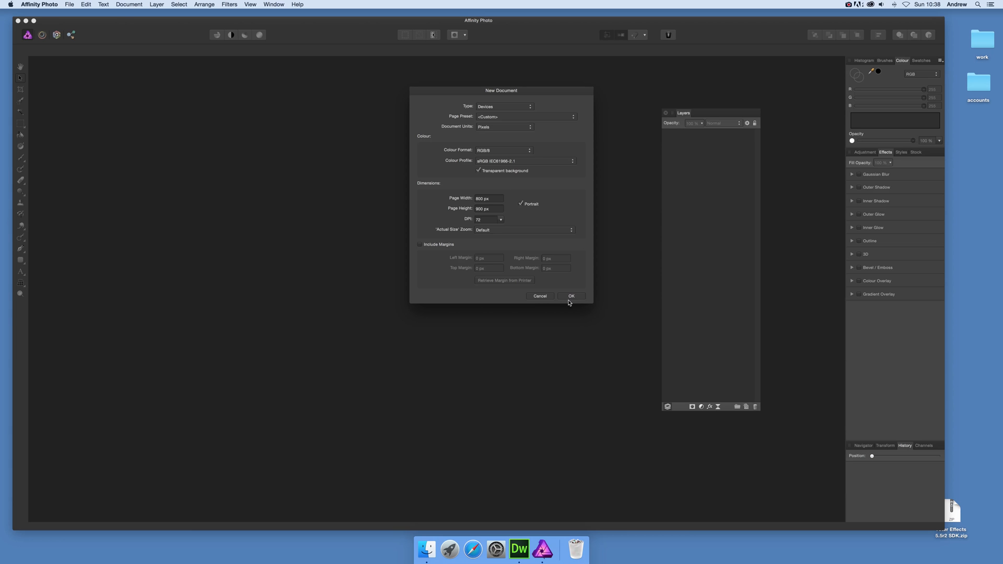
pyautogui.click(572, 295)
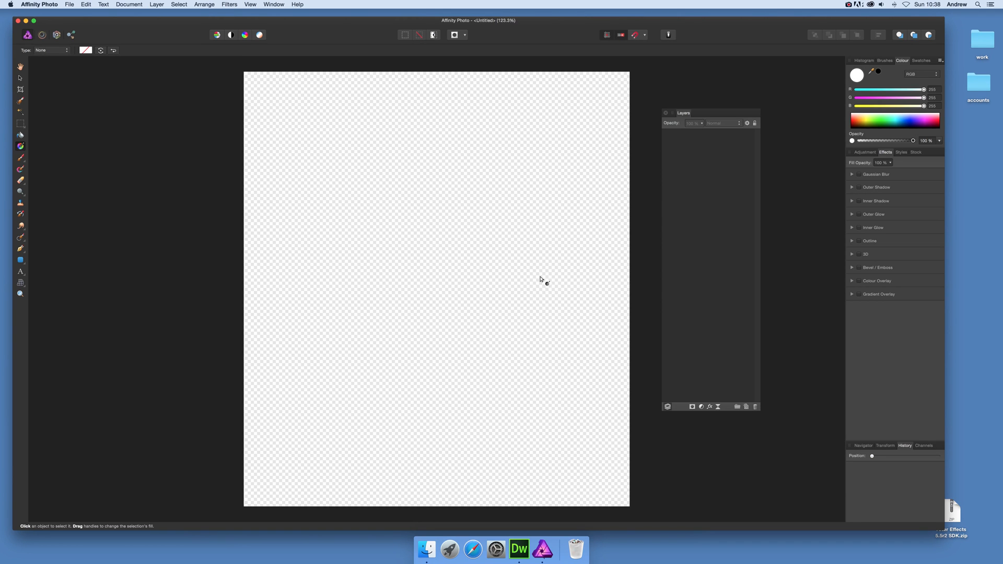
pyautogui.moveTo(416, 176)
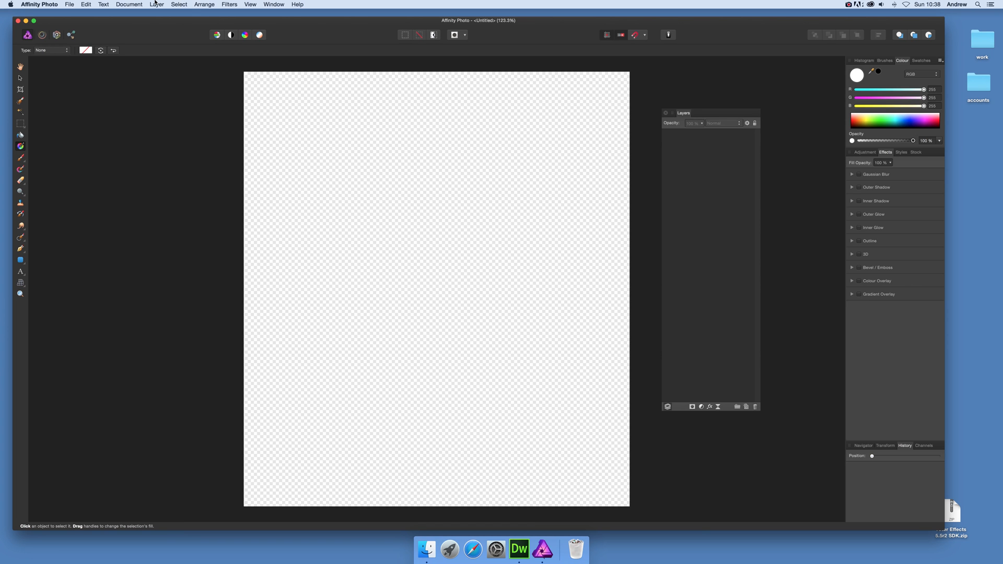
# Browse the Layer menu commands over the empty canvas.
pyautogui.click(157, 4)
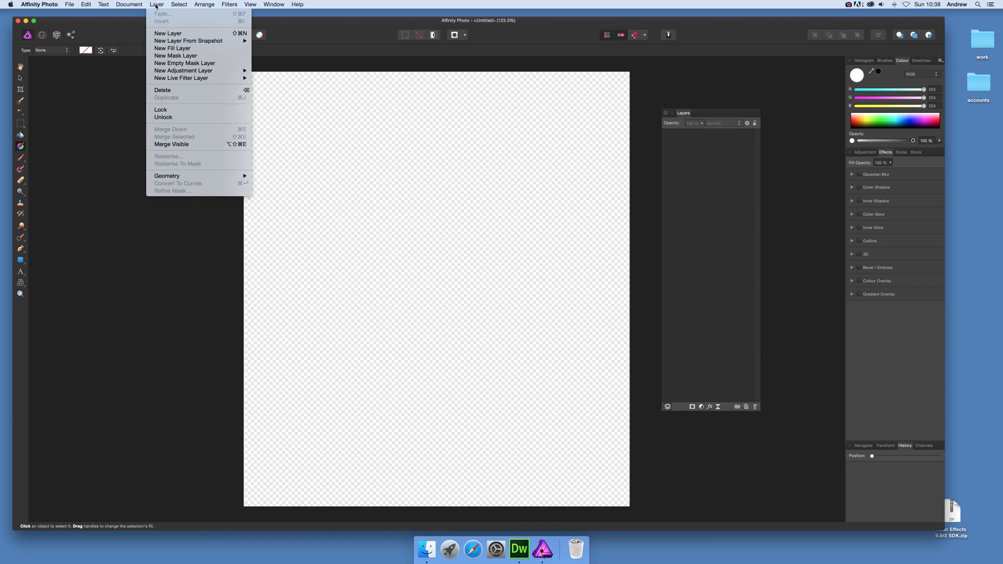
pyautogui.moveTo(167, 32)
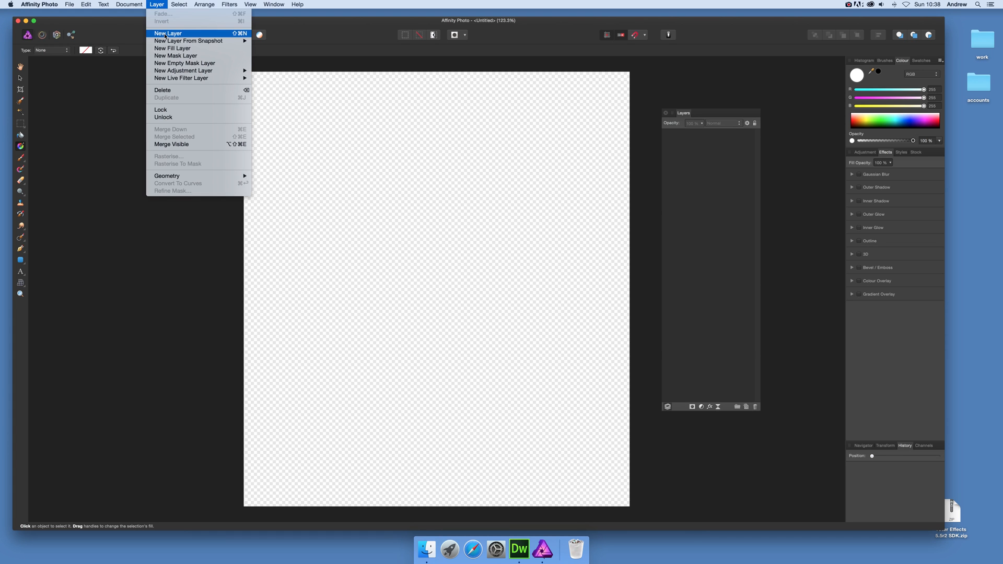
# Add a pixel layer and fill it with a grey-to-white gradient set to Elliptical type.
pyautogui.click(167, 33)
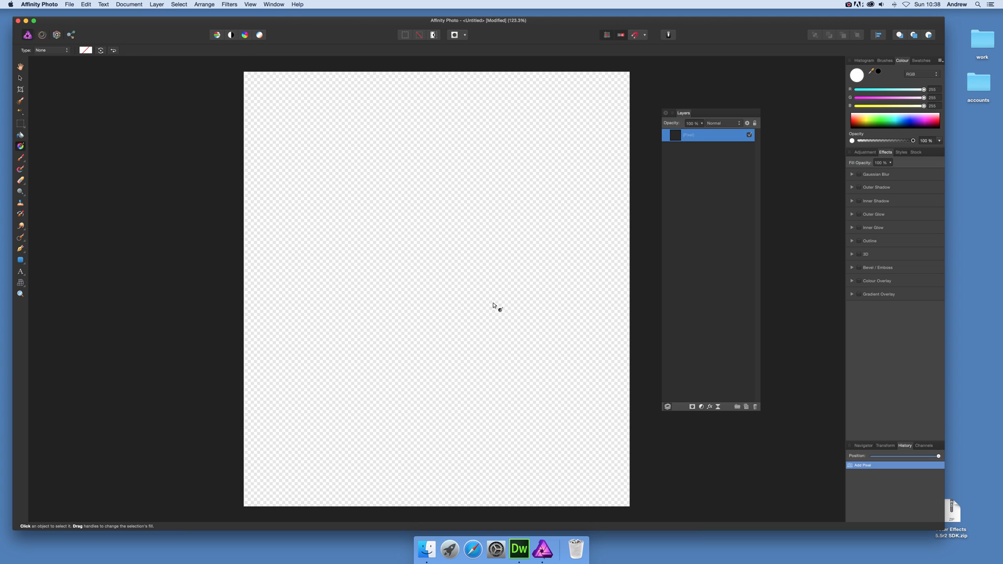
pyautogui.moveTo(380, 229); pyautogui.dragTo(471, 297)
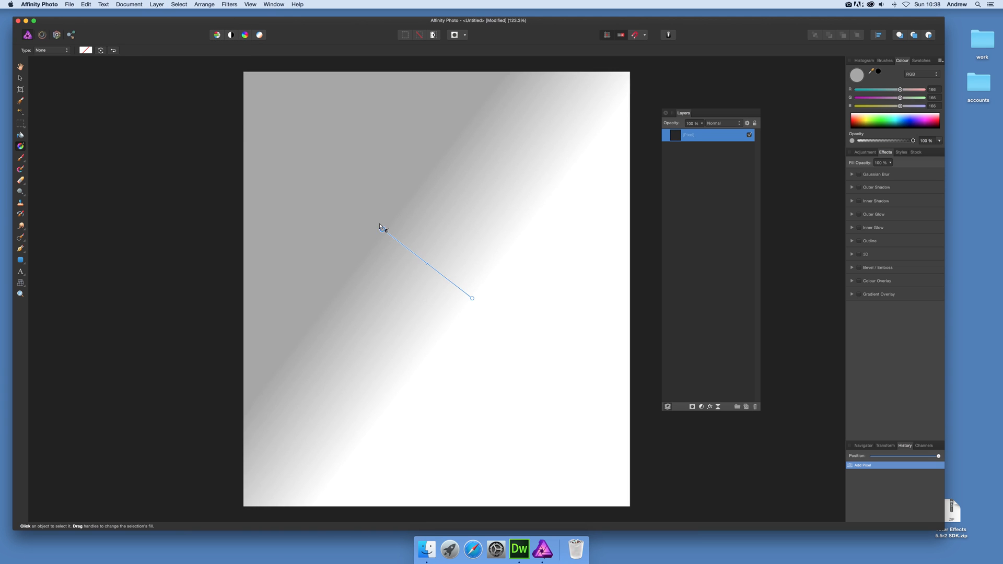
pyautogui.moveTo(382, 229); pyautogui.dragTo(388, 194)
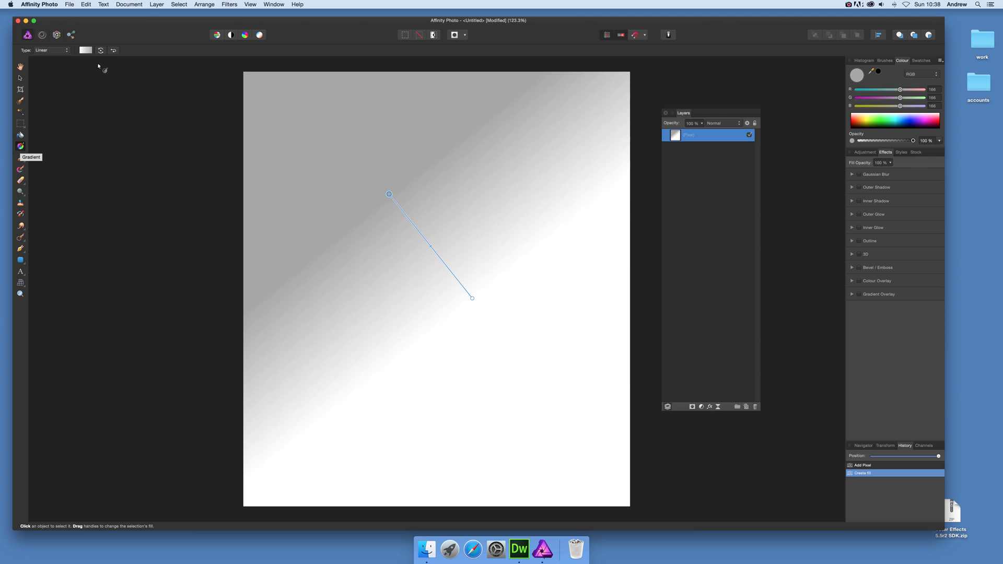
pyautogui.click(50, 50)
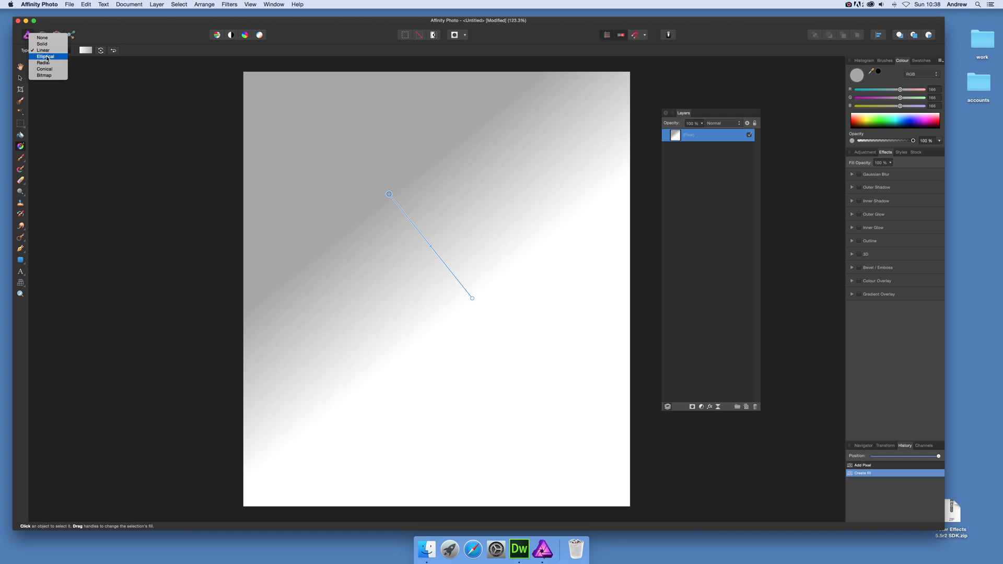
pyautogui.click(48, 55)
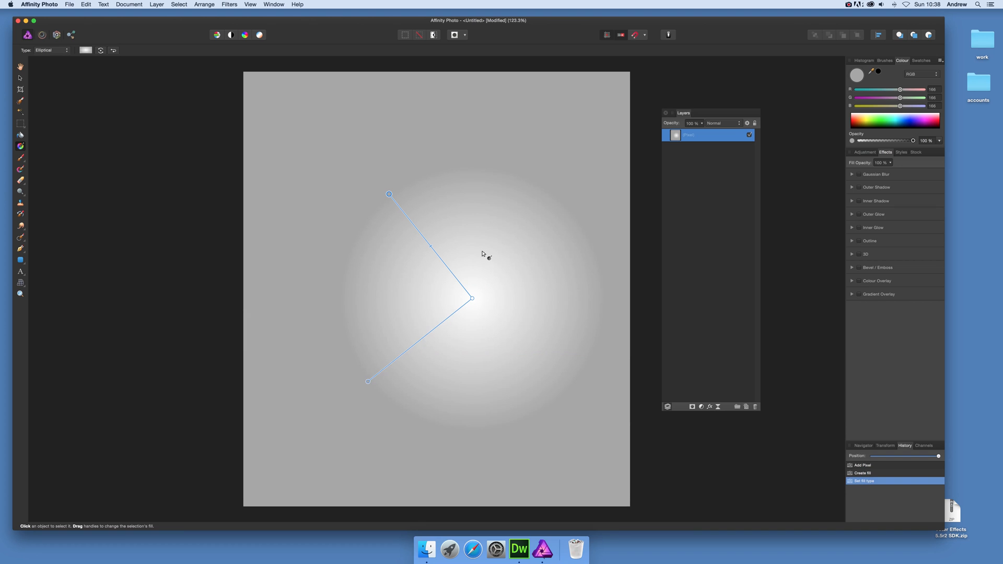
pyautogui.moveTo(363, 215)
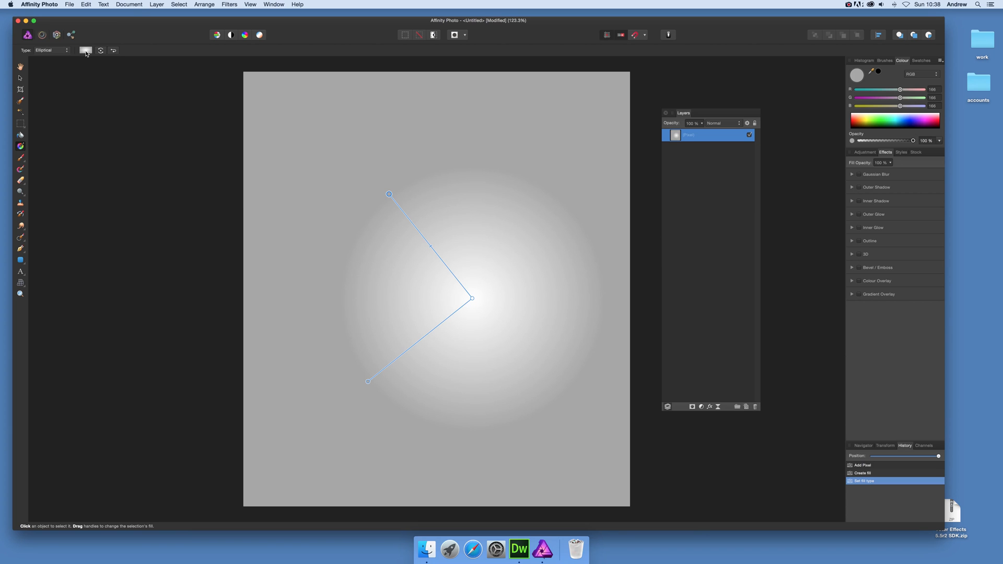
# Make the gradient's outer grey stop fully transparent and nudge its centre toward the page middle.
pyautogui.click(85, 50)
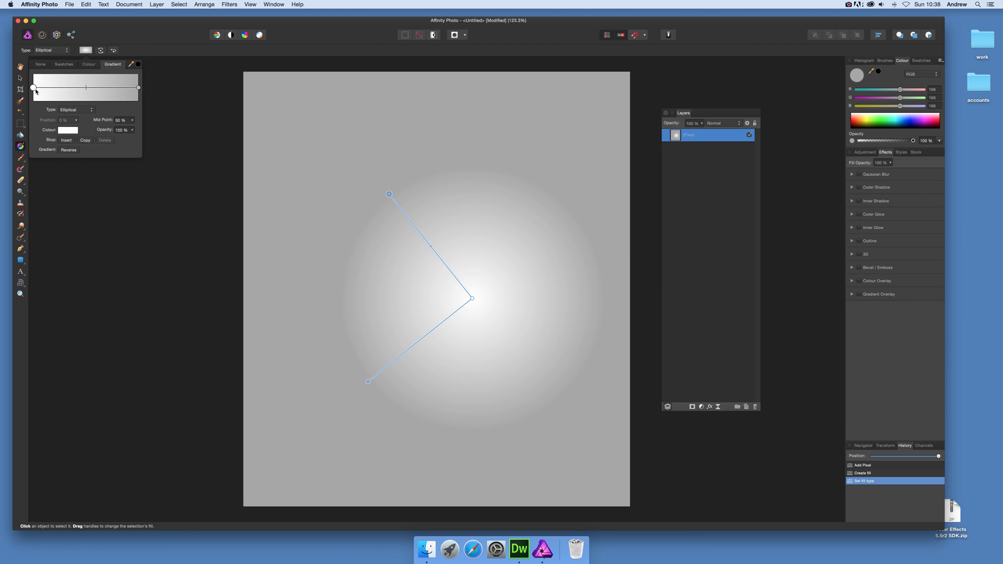
pyautogui.click(138, 85)
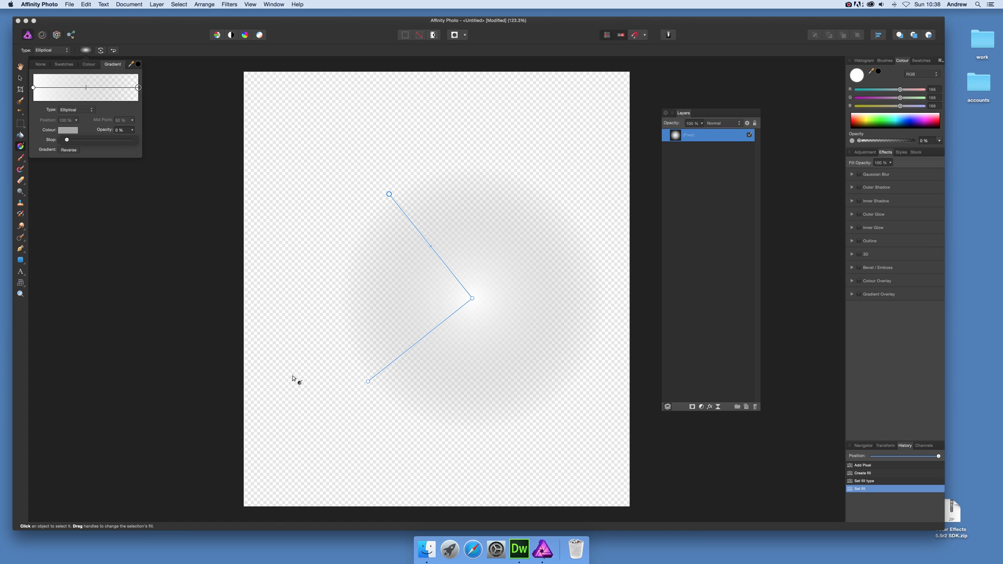
pyautogui.moveTo(464, 309)
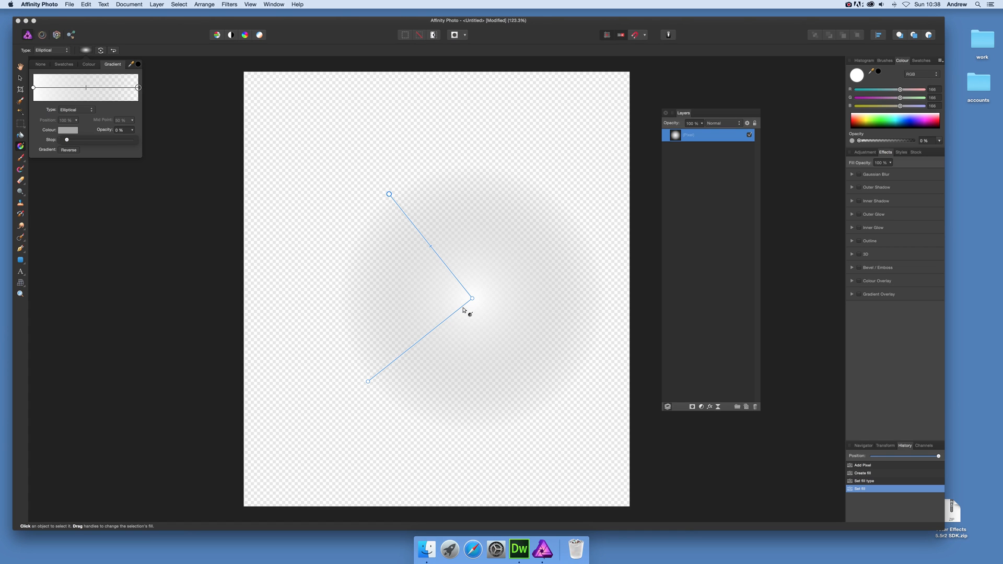
pyautogui.moveTo(544, 156)
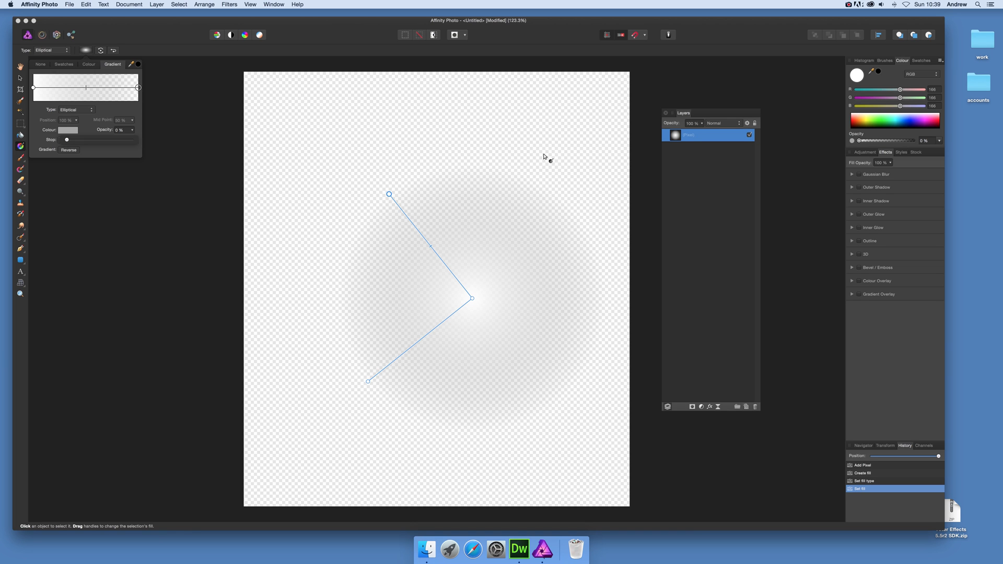
pyautogui.moveTo(521, 183)
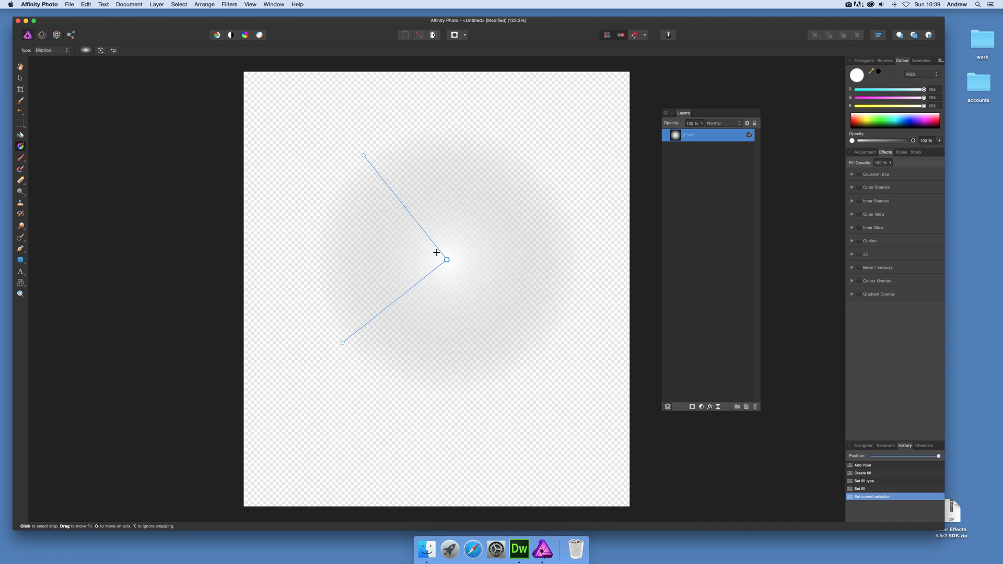
pyautogui.moveTo(446, 260); pyautogui.dragTo(462, 273)
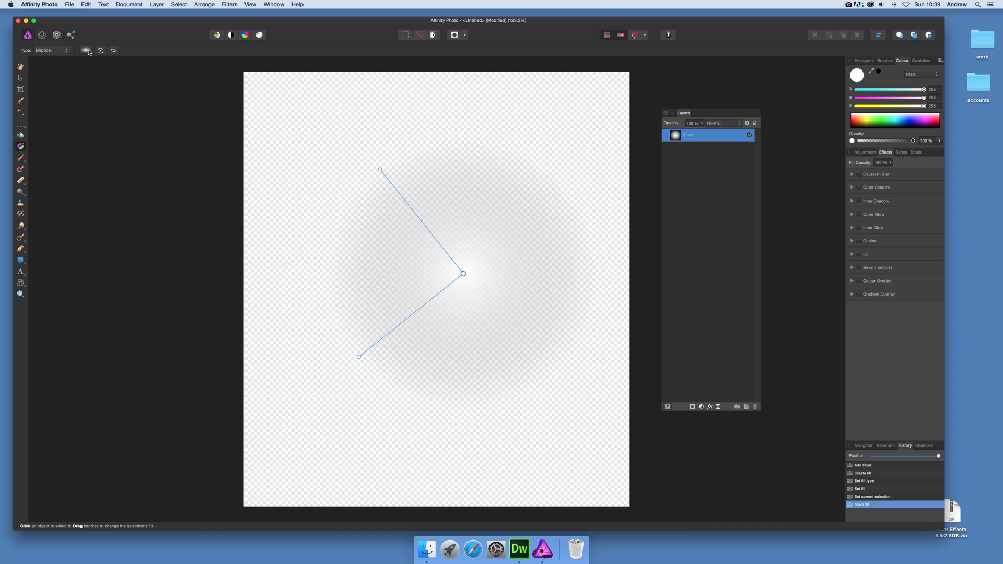
# Change the gradient's centre colour to orange for a soft orange glow.
pyautogui.click(85, 50)
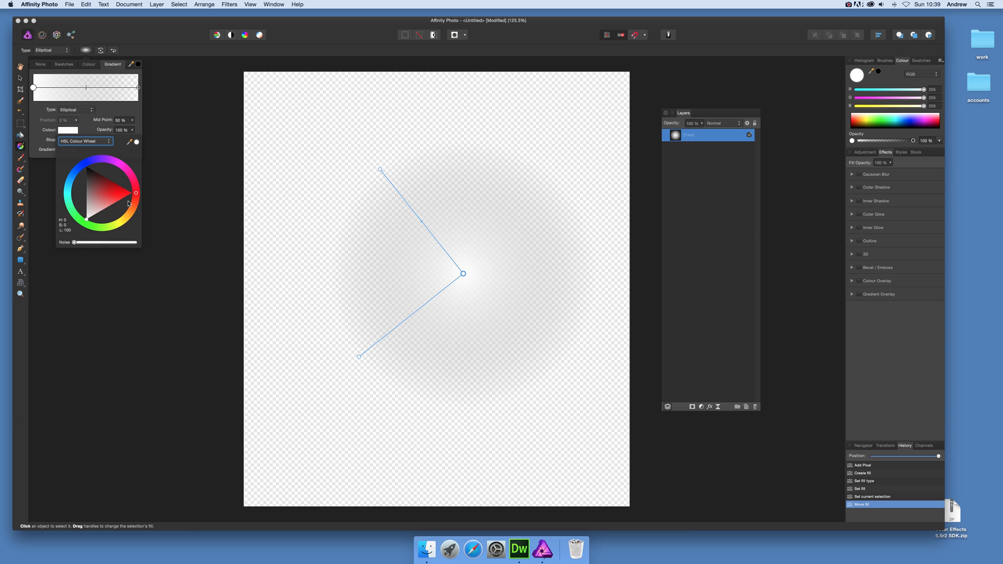
pyautogui.click(127, 207)
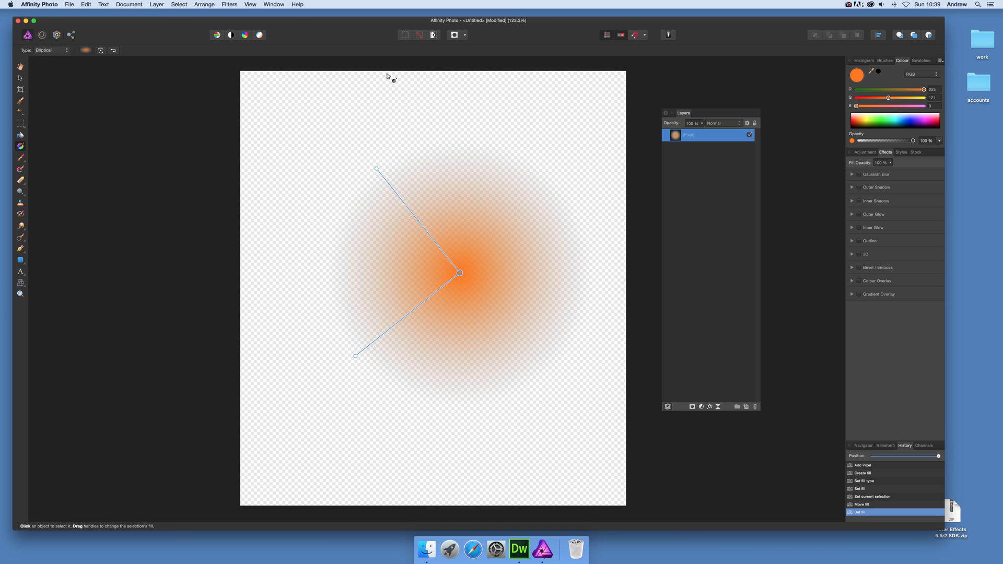
pyautogui.moveTo(504, 210)
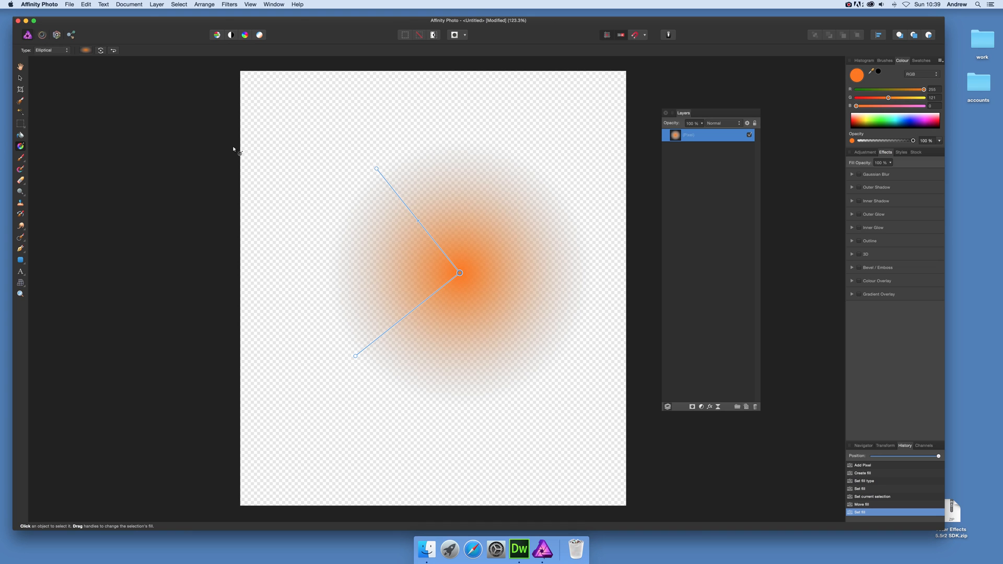
pyautogui.moveTo(416, 143)
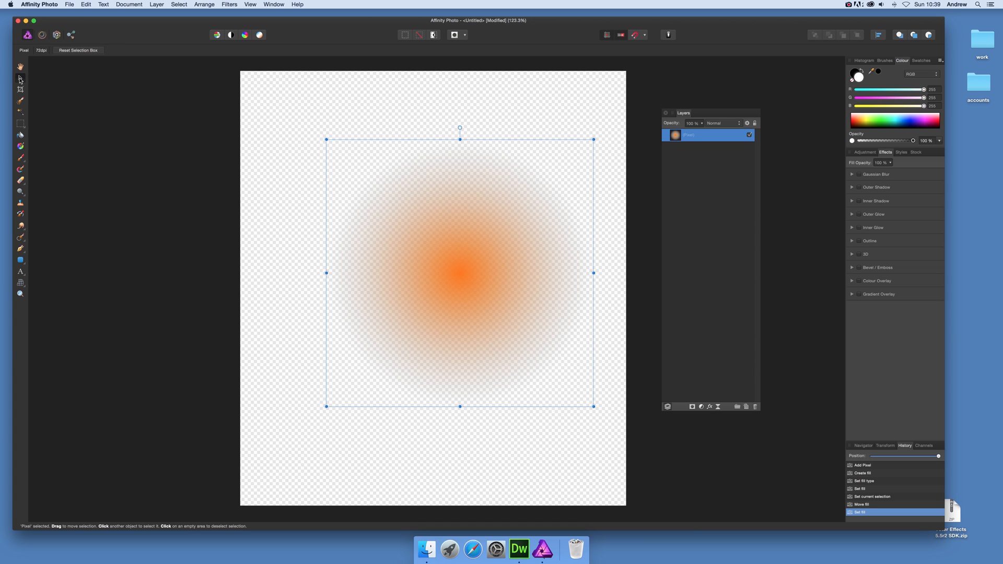
pyautogui.moveTo(422, 340)
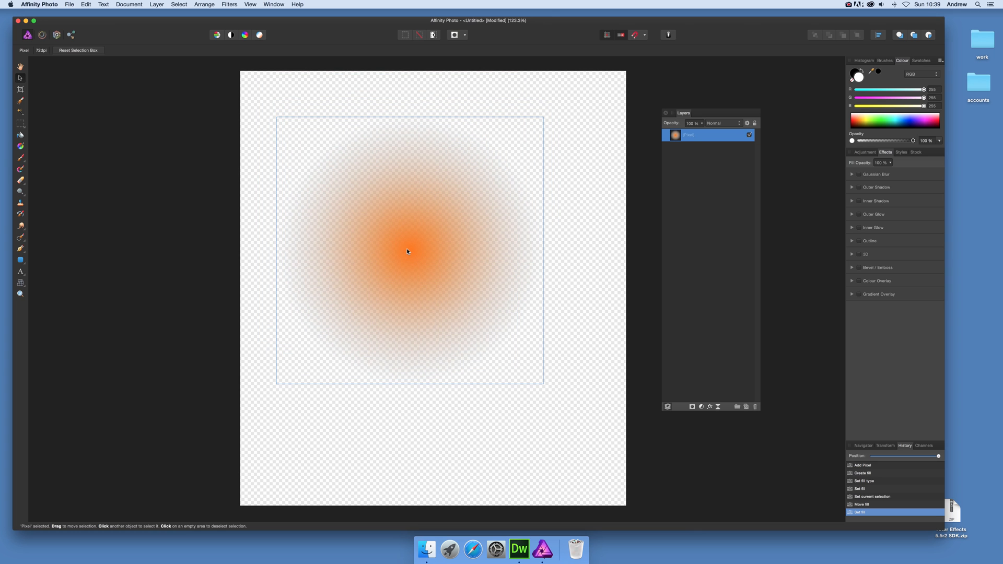
# Move the orange gradient layer toward the upper left of the page.
pyautogui.moveTo(406, 252); pyautogui.dragTo(401, 237)
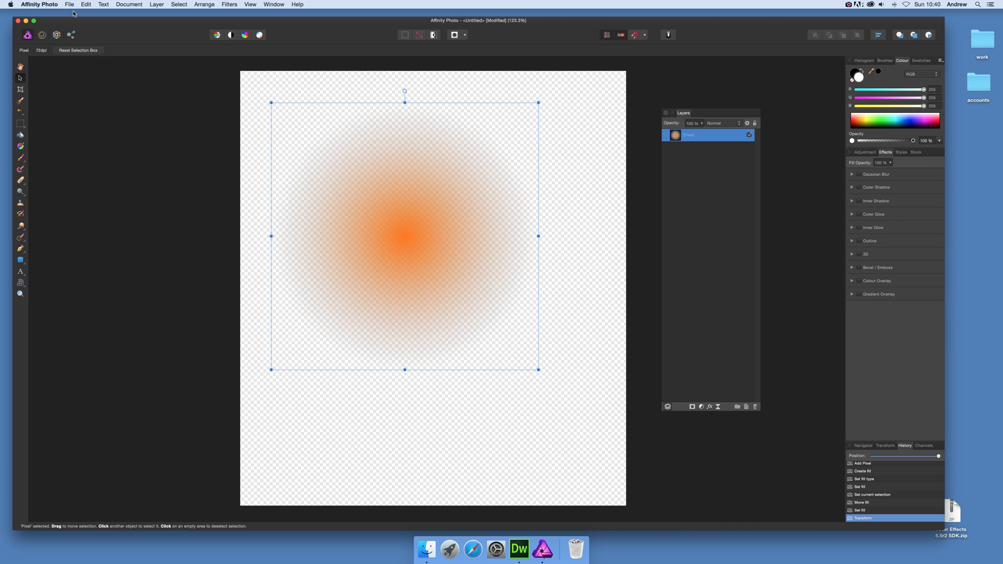
# Attach a live Twirl filter layer to the orange gradient.
pyautogui.click(156, 4)
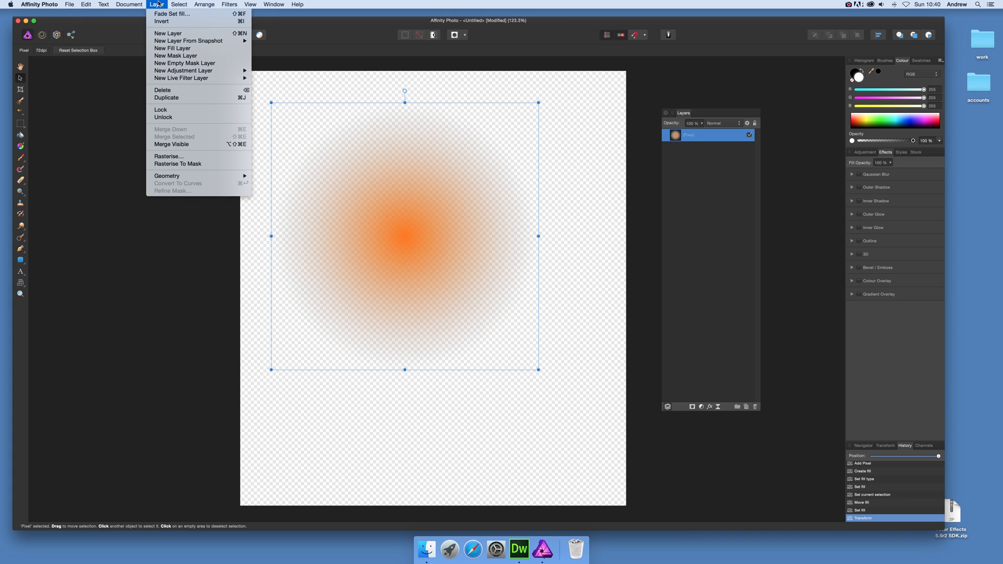
pyautogui.moveTo(180, 77)
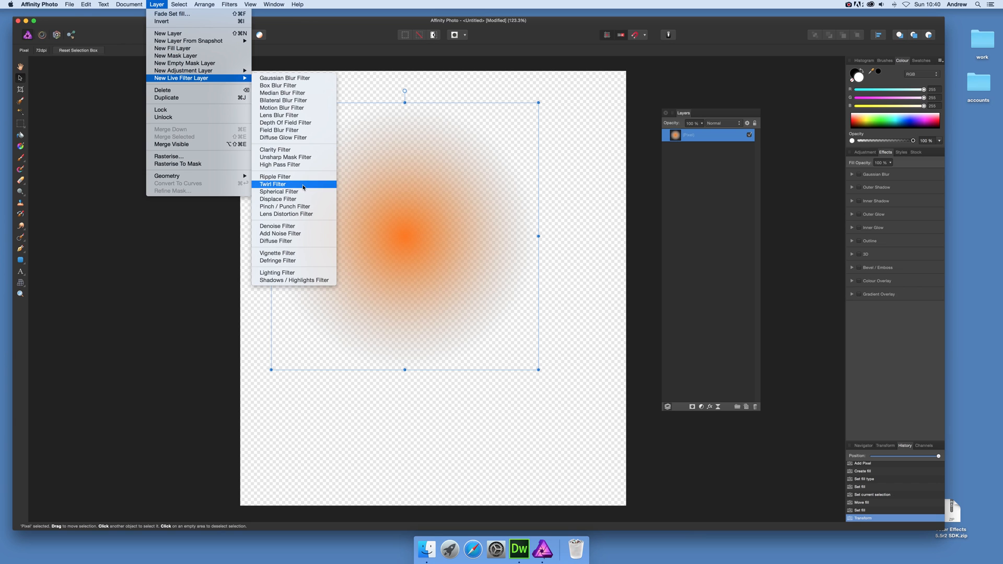
pyautogui.moveTo(280, 130)
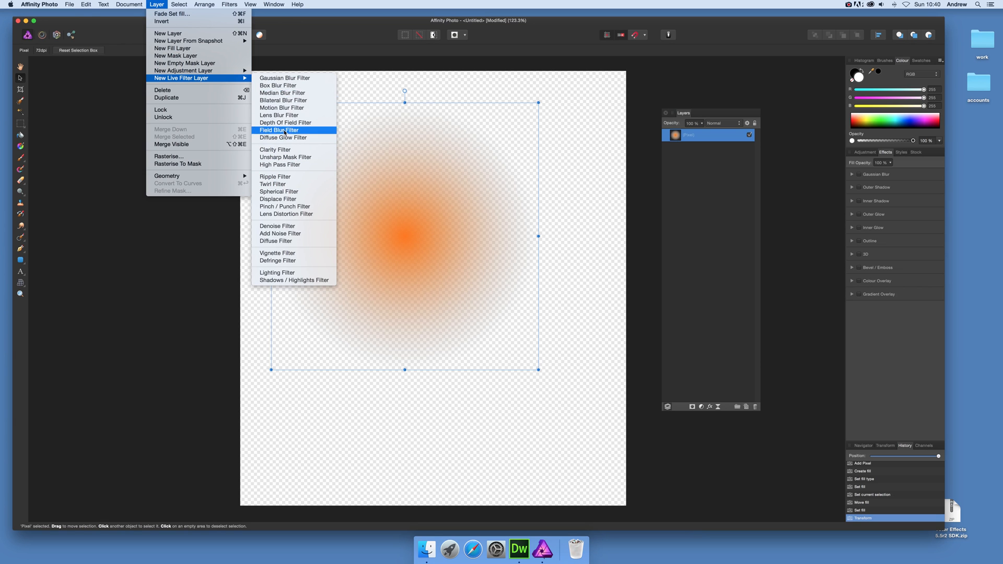
pyautogui.moveTo(281, 108)
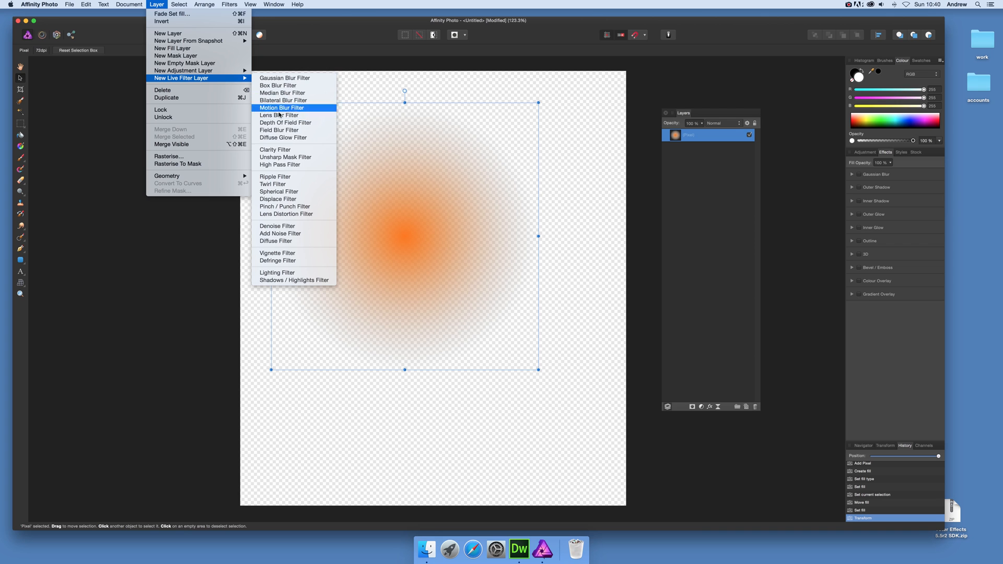
pyautogui.moveTo(285, 157)
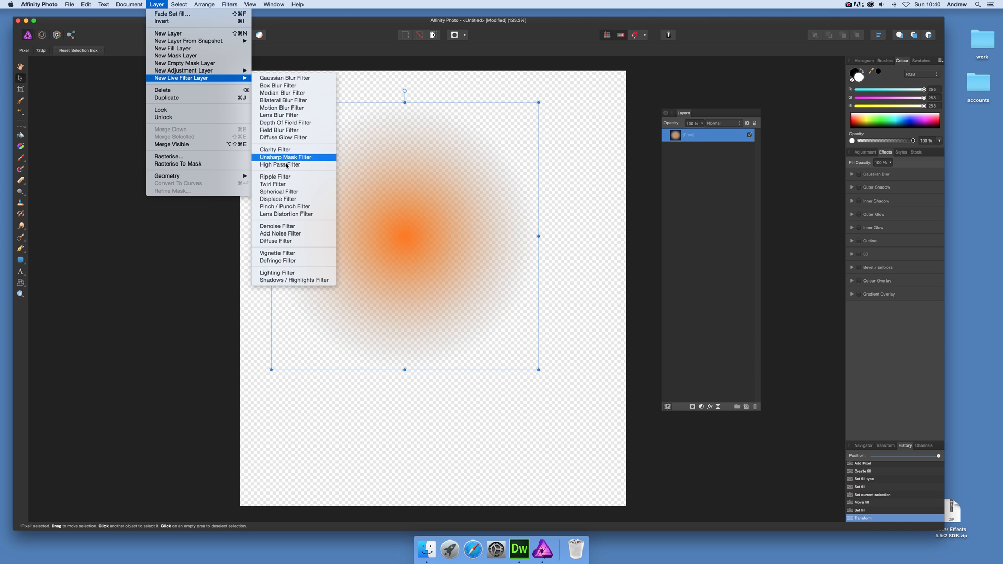
pyautogui.moveTo(272, 184)
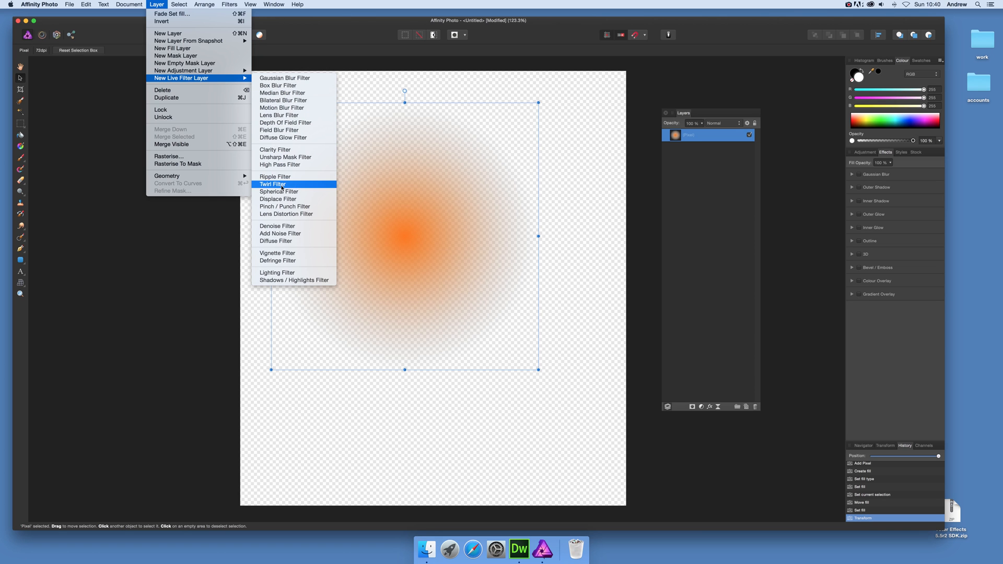
pyautogui.click(272, 184)
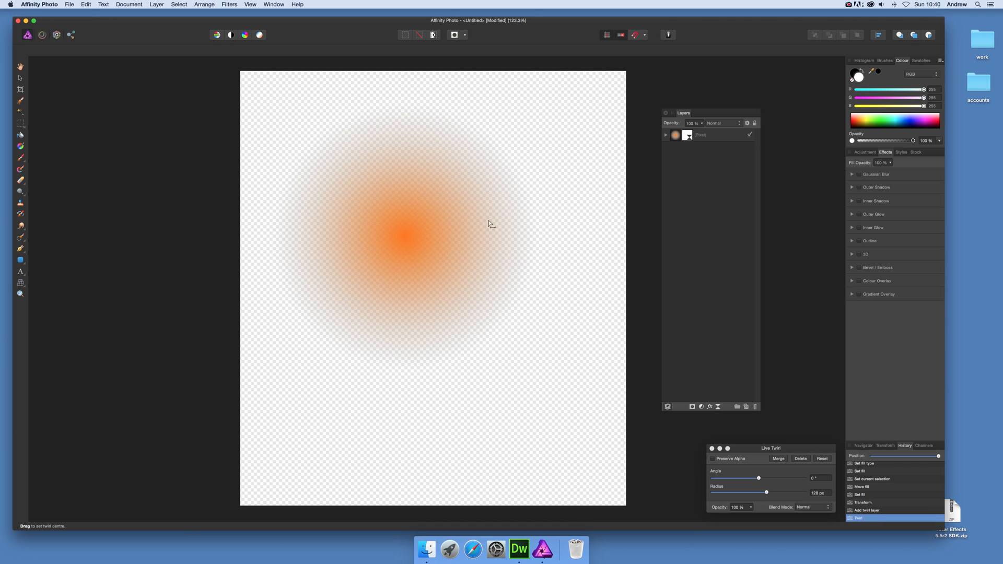
pyautogui.moveTo(750, 471)
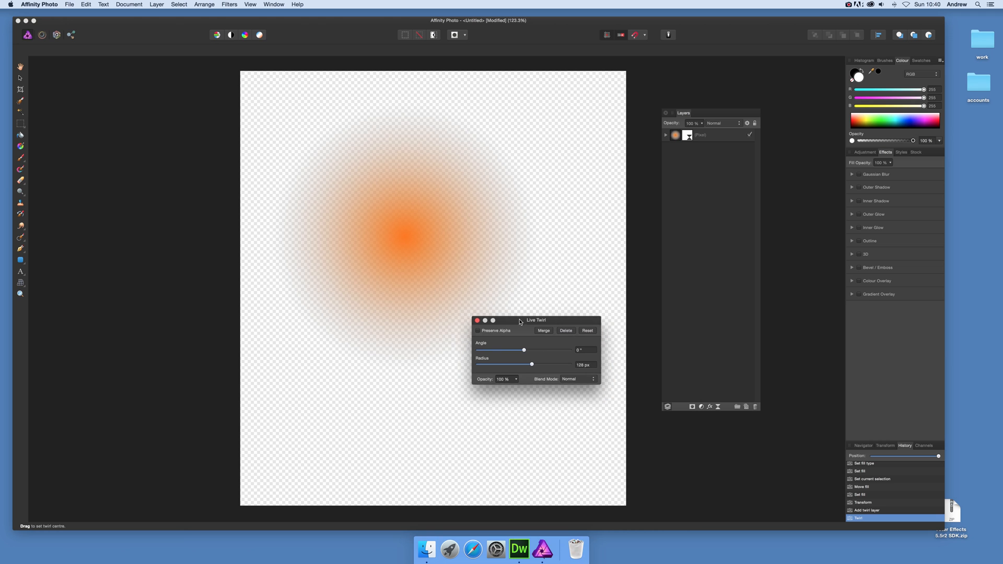
# Raise the twirl angle to about 487° and radius to about 265 px, centring it on the glow.
pyautogui.moveTo(524, 350); pyautogui.dragTo(541, 346)
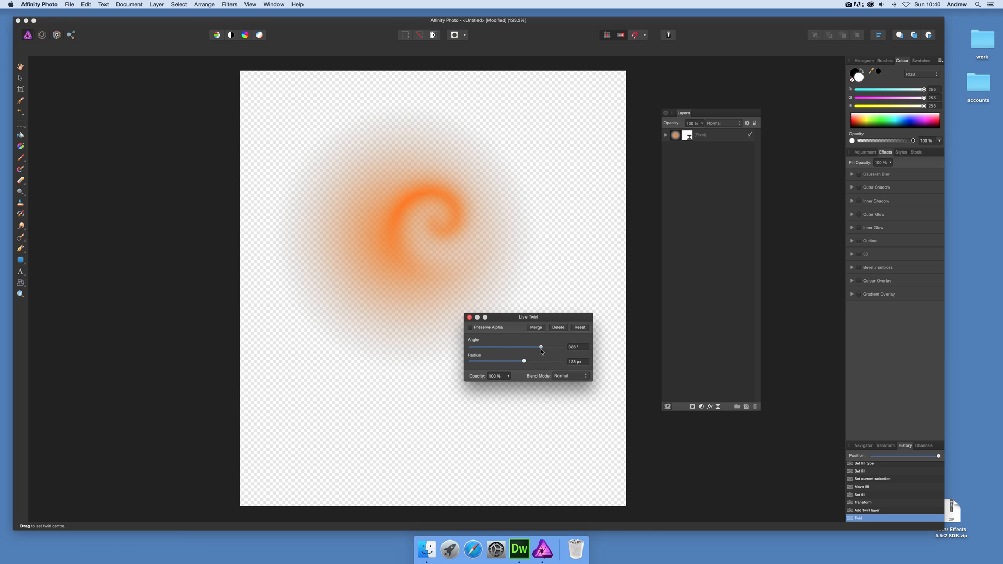
pyautogui.moveTo(523, 362); pyautogui.dragTo(526, 362)
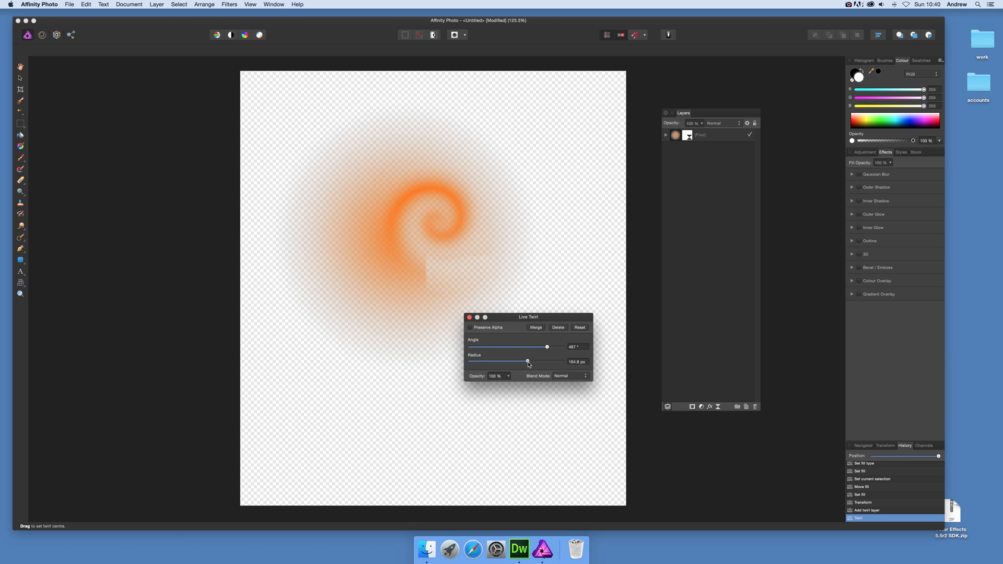
pyautogui.moveTo(526, 360); pyautogui.dragTo(534, 361)
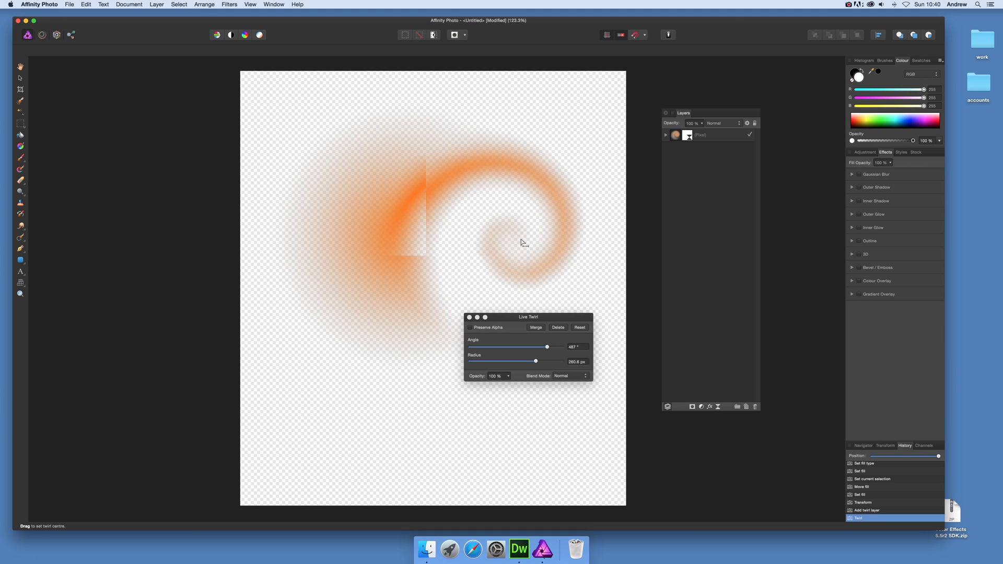
pyautogui.moveTo(522, 241); pyautogui.dragTo(435, 235)
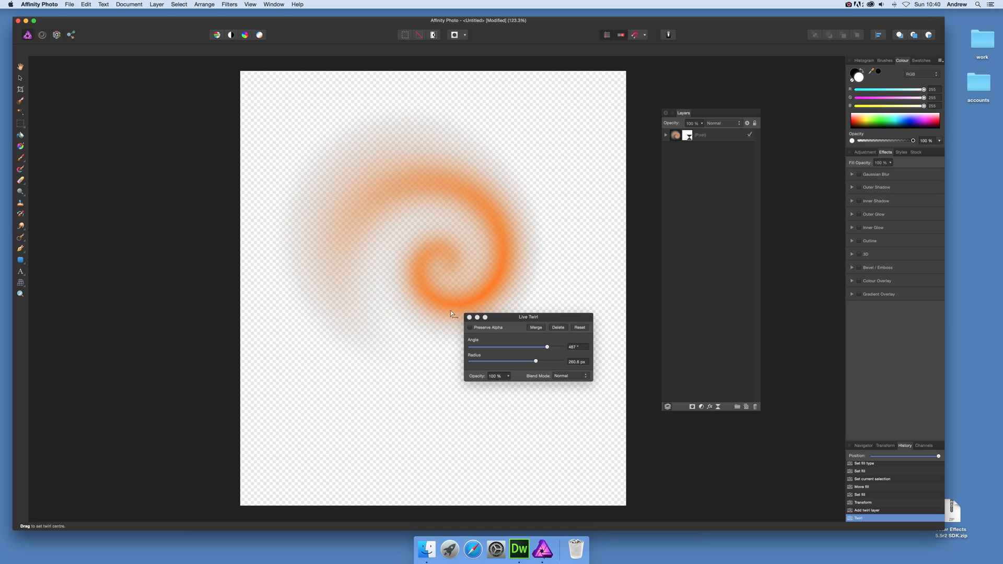
pyautogui.moveTo(380, 208)
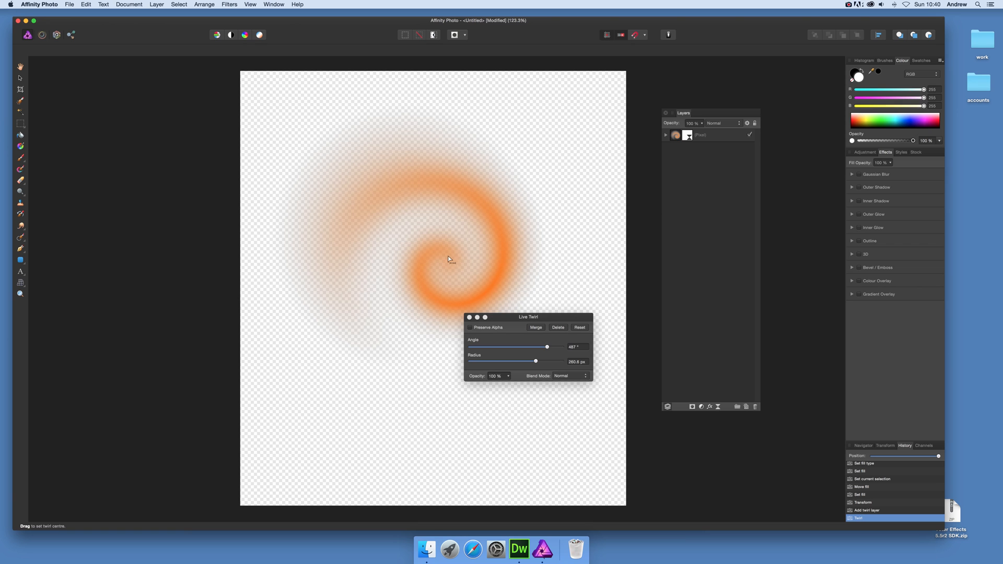
# Fine-tune the twirl centre until the spiral sits on the gradient's bright core.
pyautogui.moveTo(448, 259); pyautogui.dragTo(372, 164)
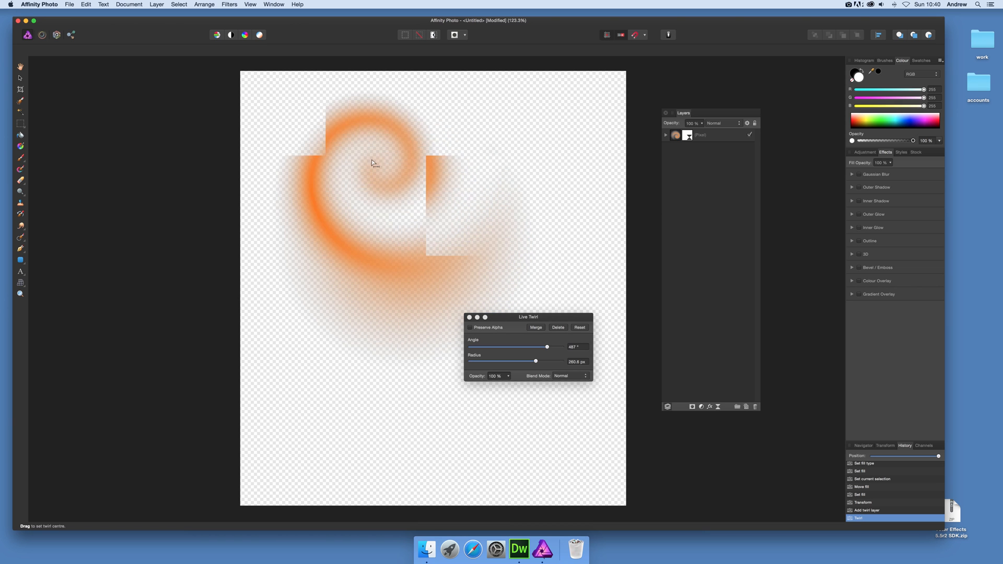
pyautogui.moveTo(373, 163); pyautogui.dragTo(397, 280)
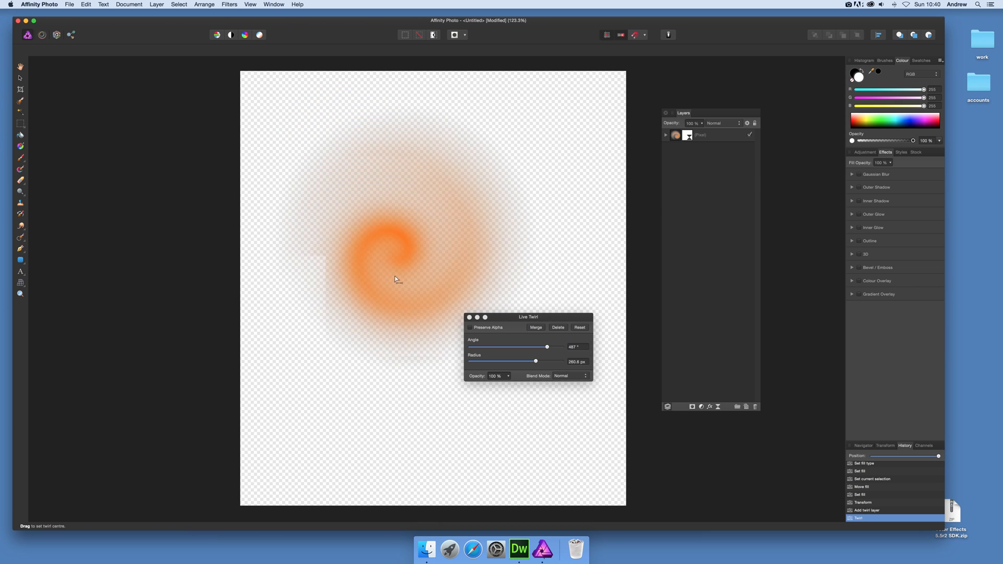
pyautogui.moveTo(395, 280); pyautogui.dragTo(422, 250)
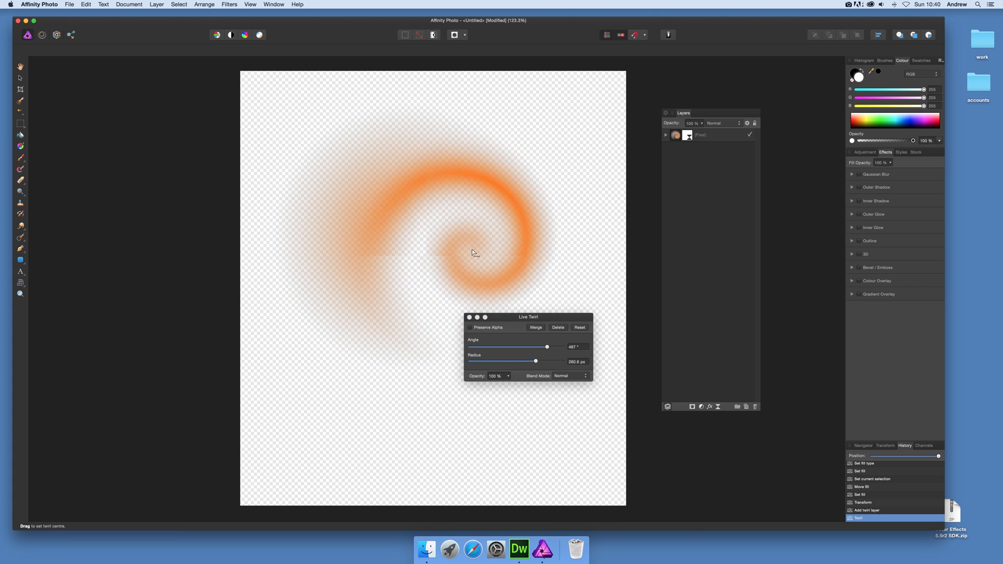
pyautogui.moveTo(473, 253); pyautogui.dragTo(437, 264)
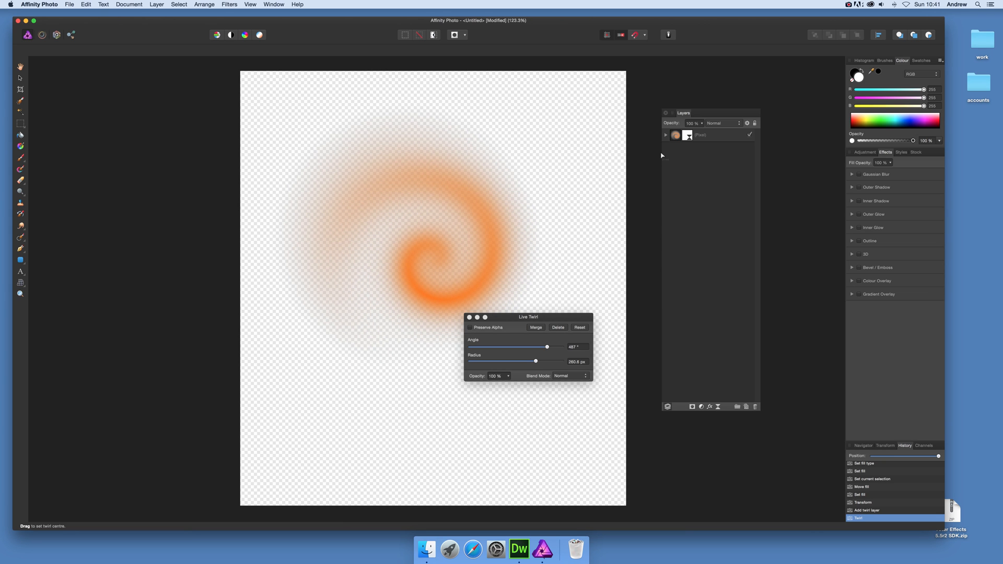
pyautogui.moveTo(610, 124)
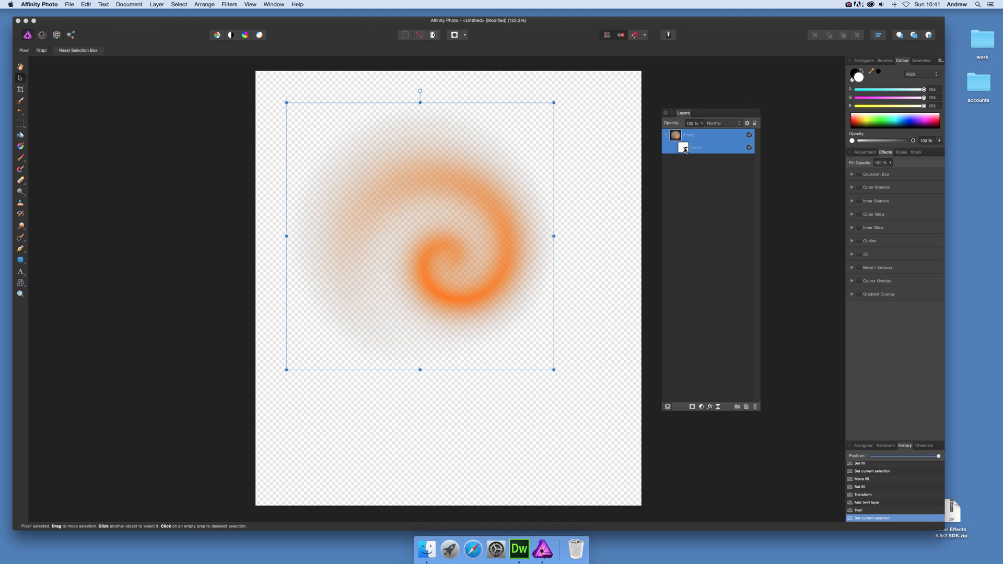
pyautogui.moveTo(568, 177)
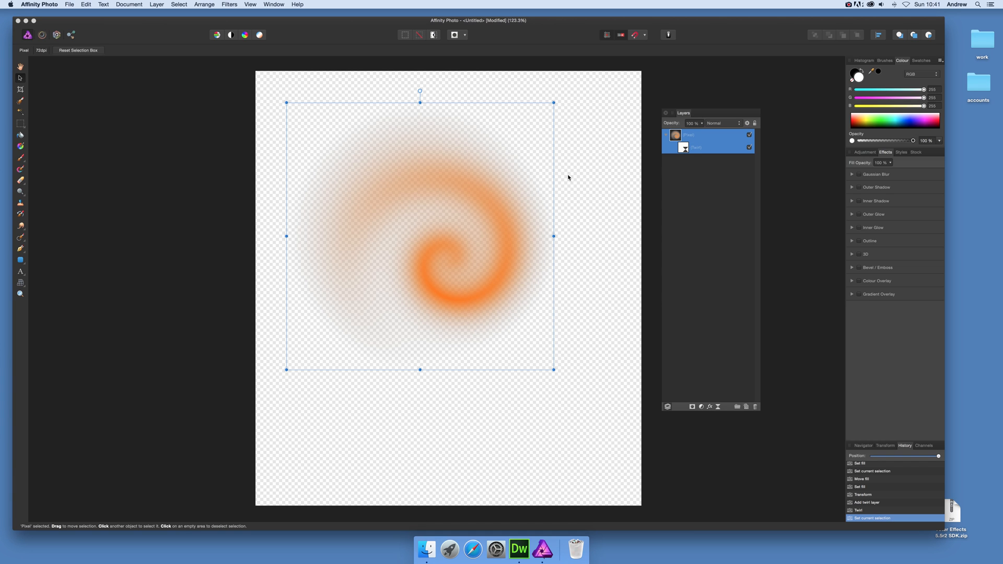
pyautogui.moveTo(491, 166)
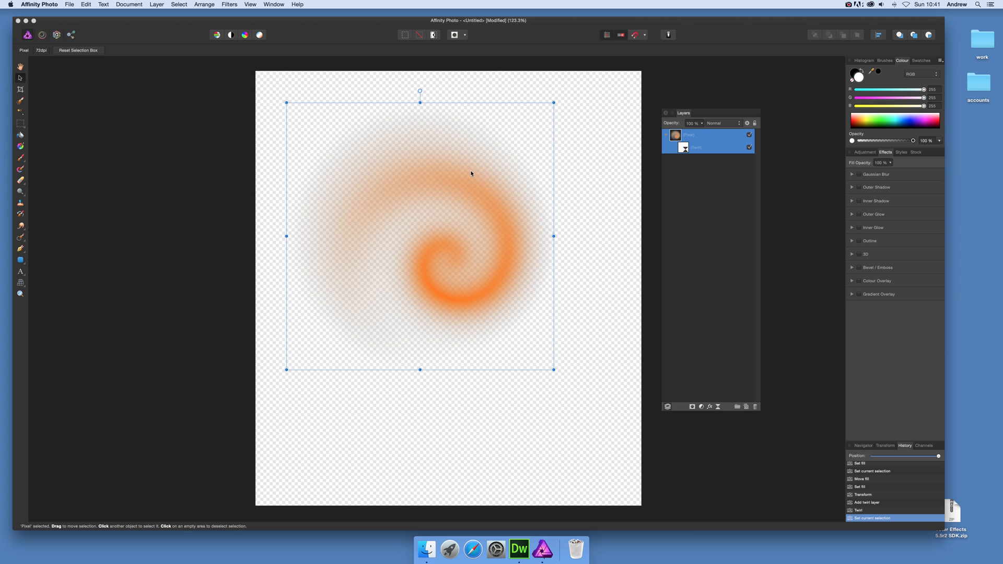
pyautogui.moveTo(500, 202)
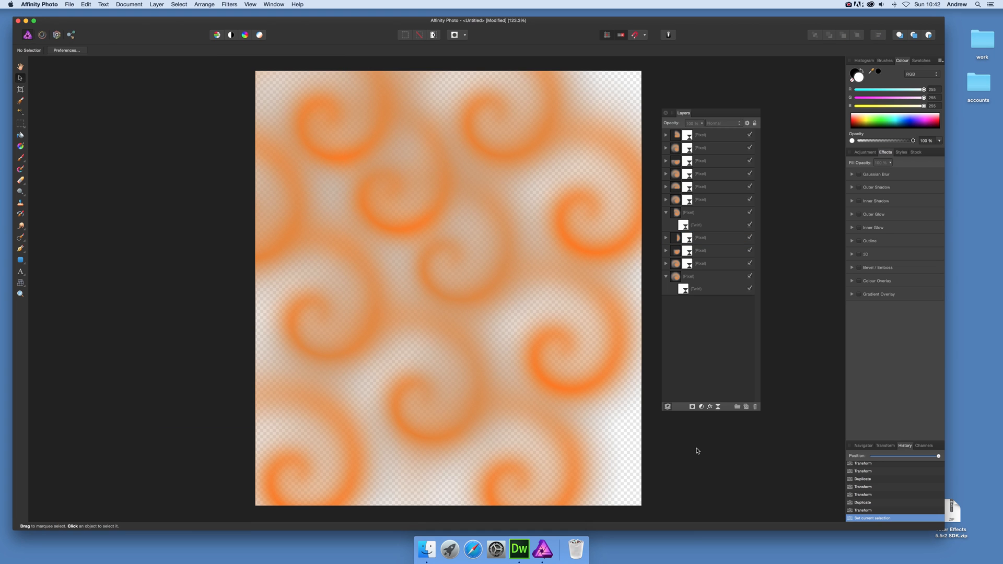
pyautogui.moveTo(670, 308)
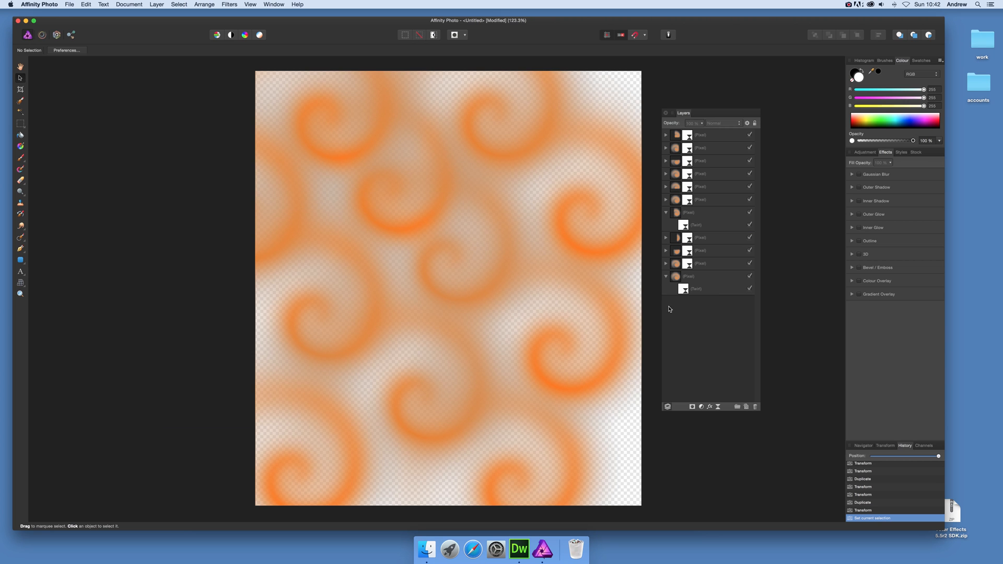
pyautogui.moveTo(709, 284)
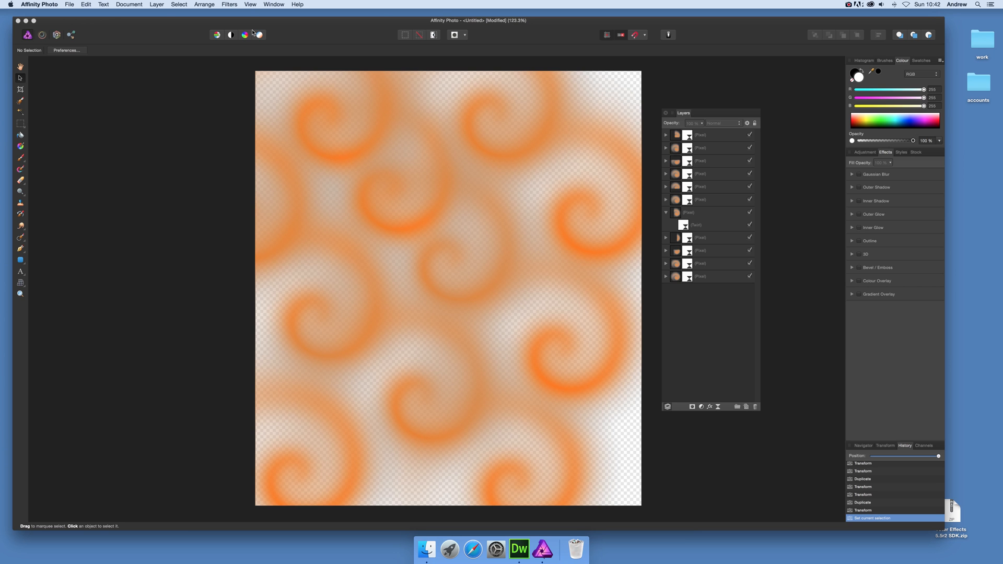
pyautogui.click(156, 4)
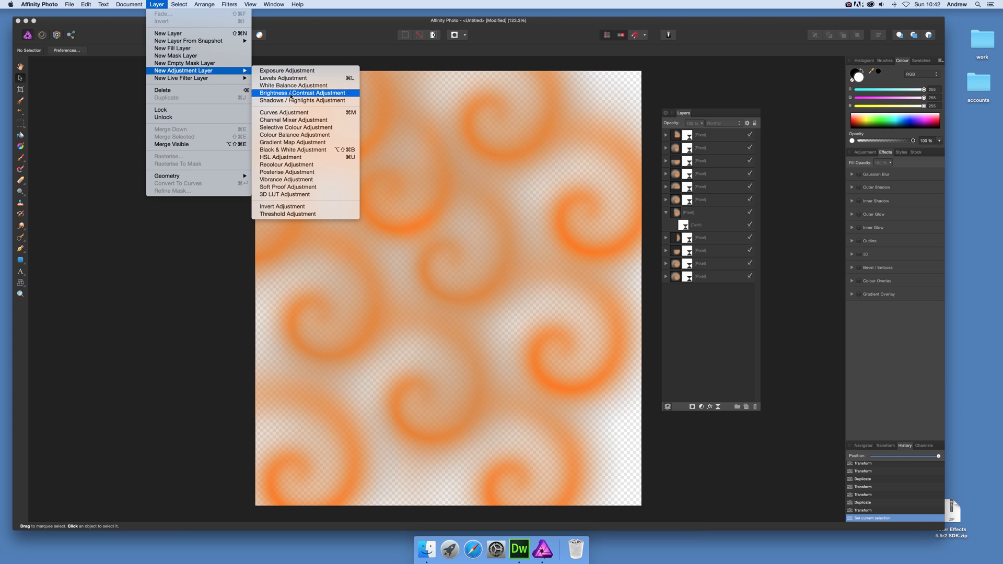
pyautogui.moveTo(283, 113)
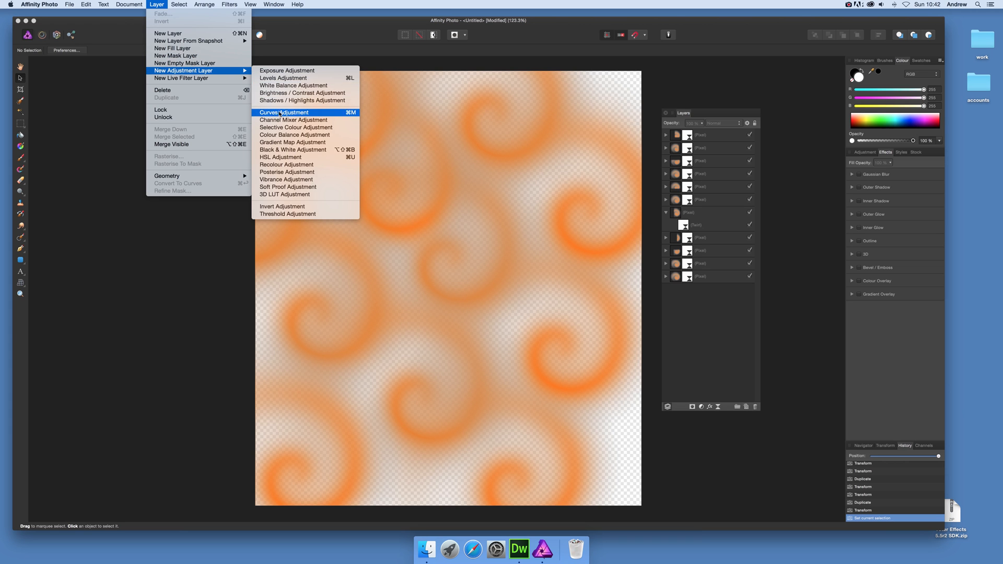
pyautogui.moveTo(275, 106)
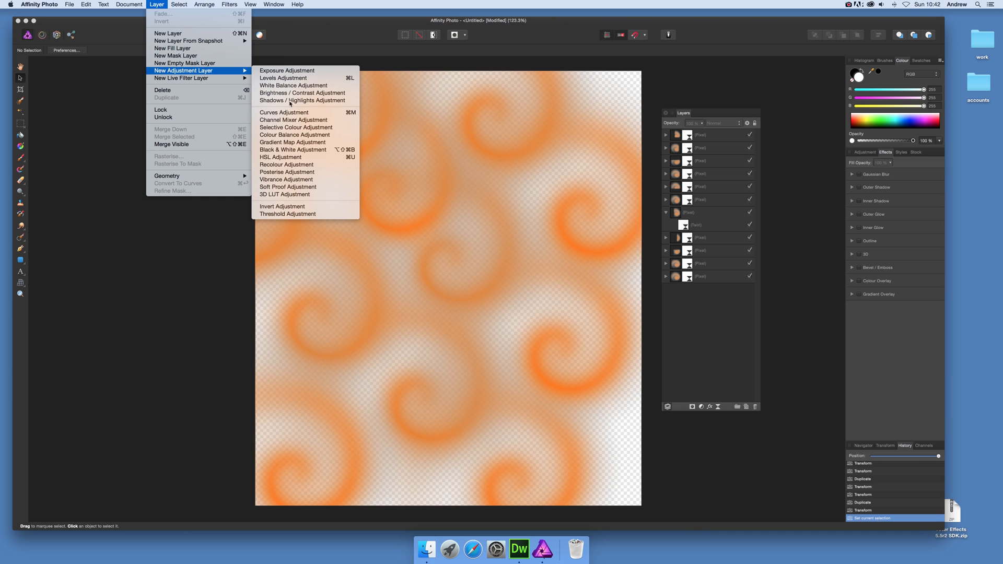
pyautogui.moveTo(293, 106)
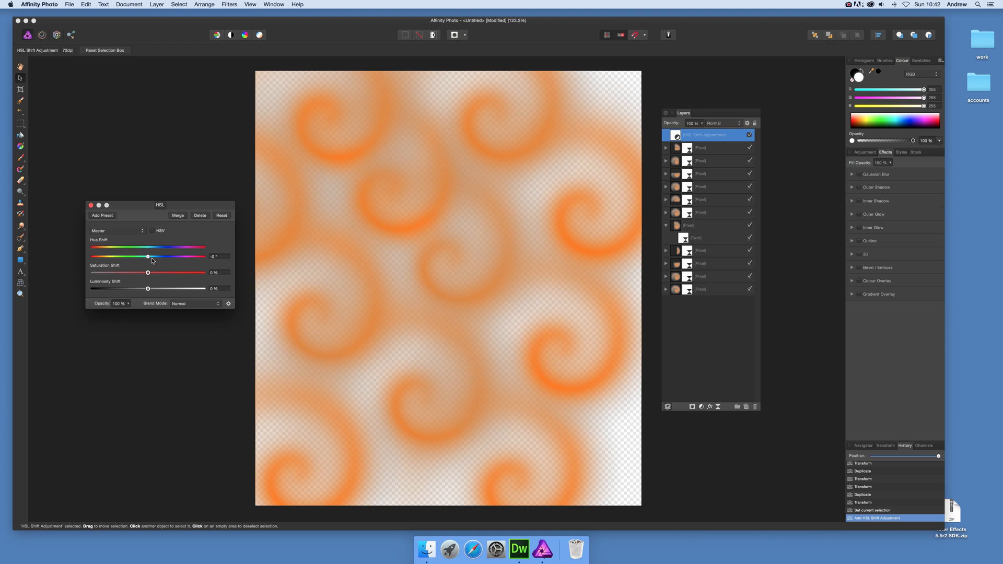
pyautogui.moveTo(148, 256); pyautogui.dragTo(158, 256)
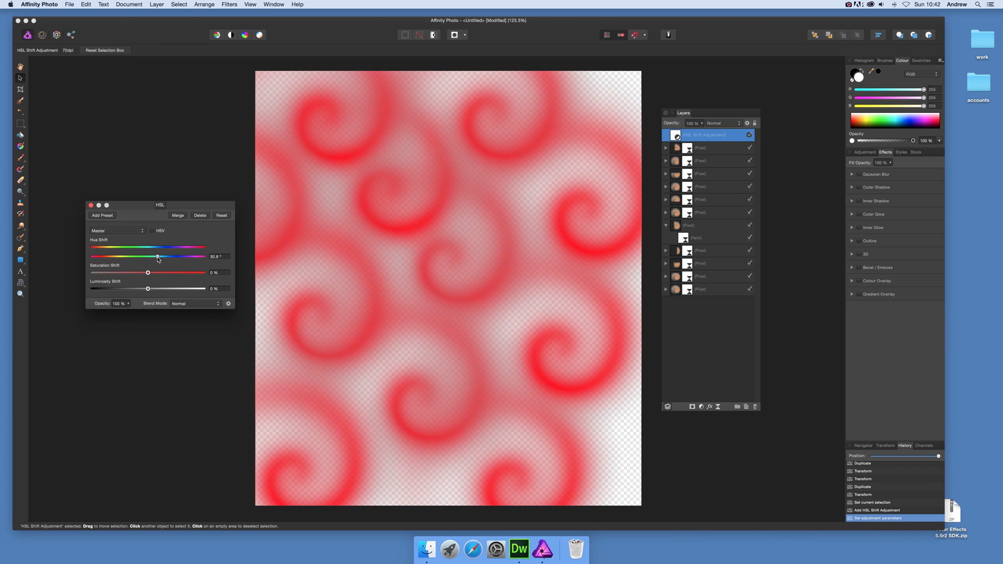
pyautogui.moveTo(147, 254); pyautogui.dragTo(157, 254)
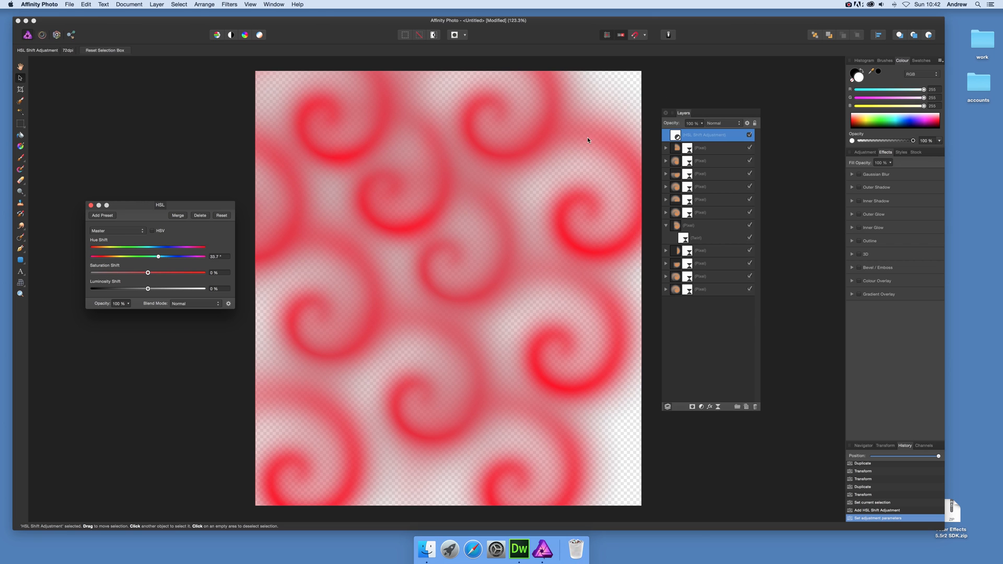
pyautogui.moveTo(378, 210)
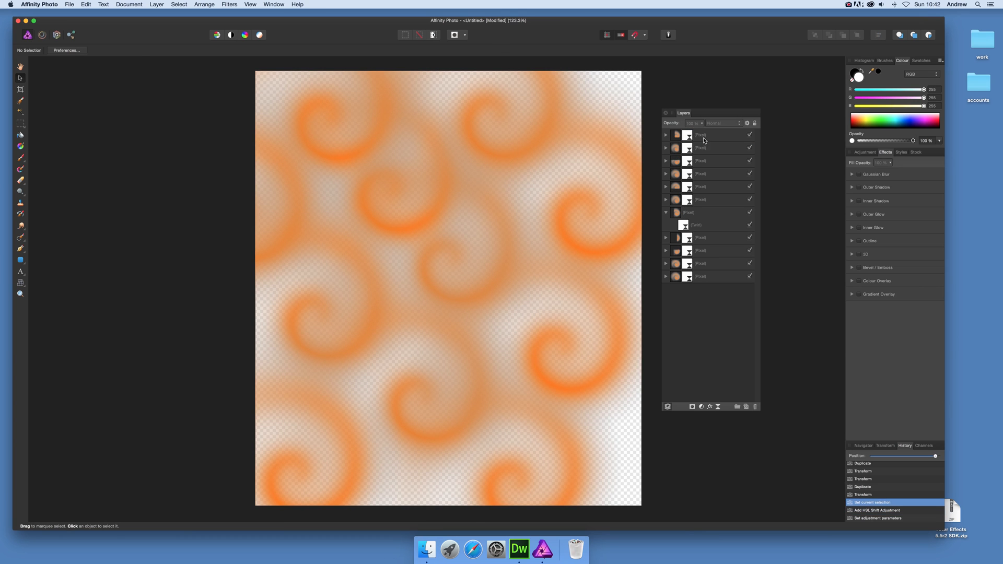
# Add an HSL adjustment nested in the top spiral layer, shifting its hue toward pink.
pyautogui.click(700, 134)
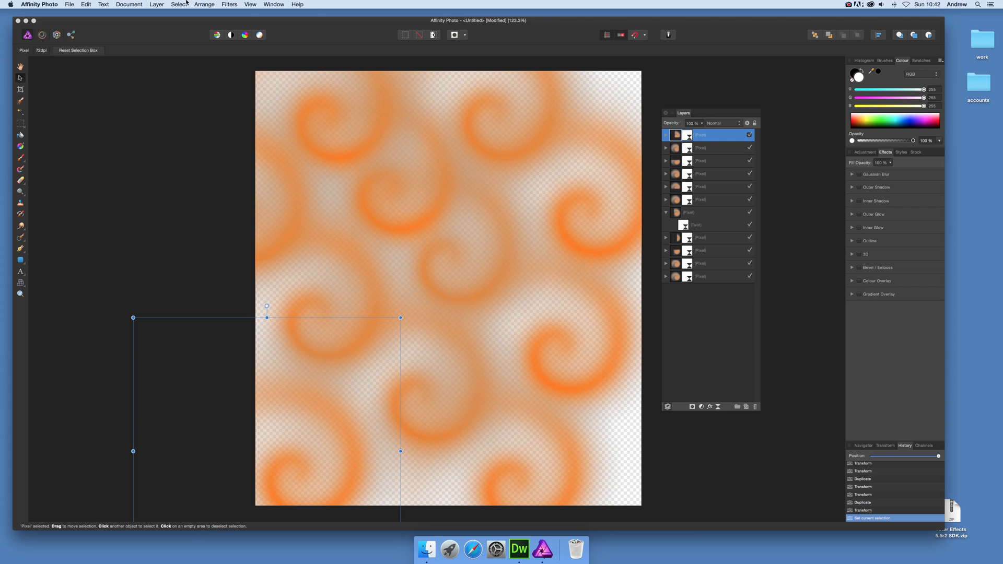
pyautogui.click(153, 4)
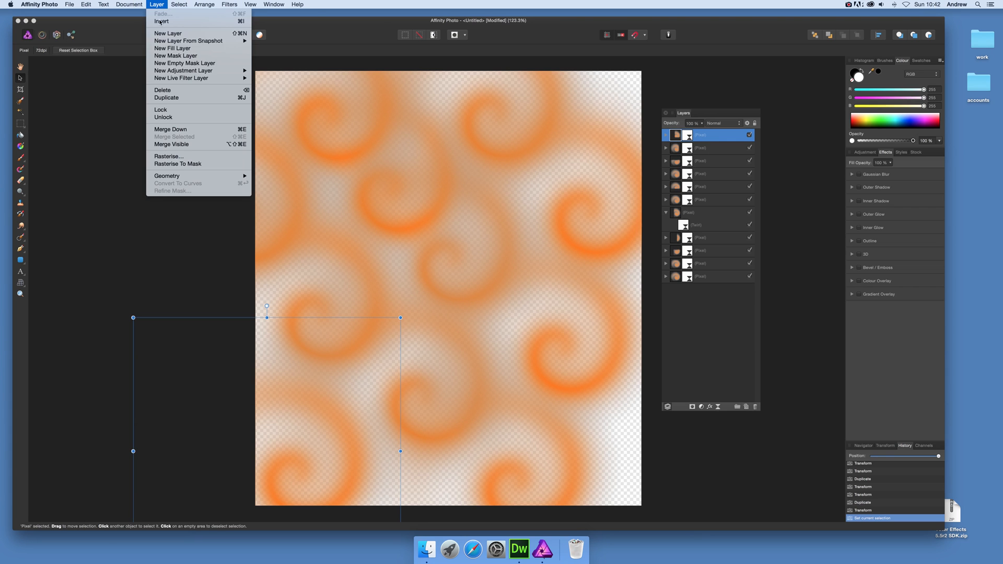
pyautogui.moveTo(184, 71)
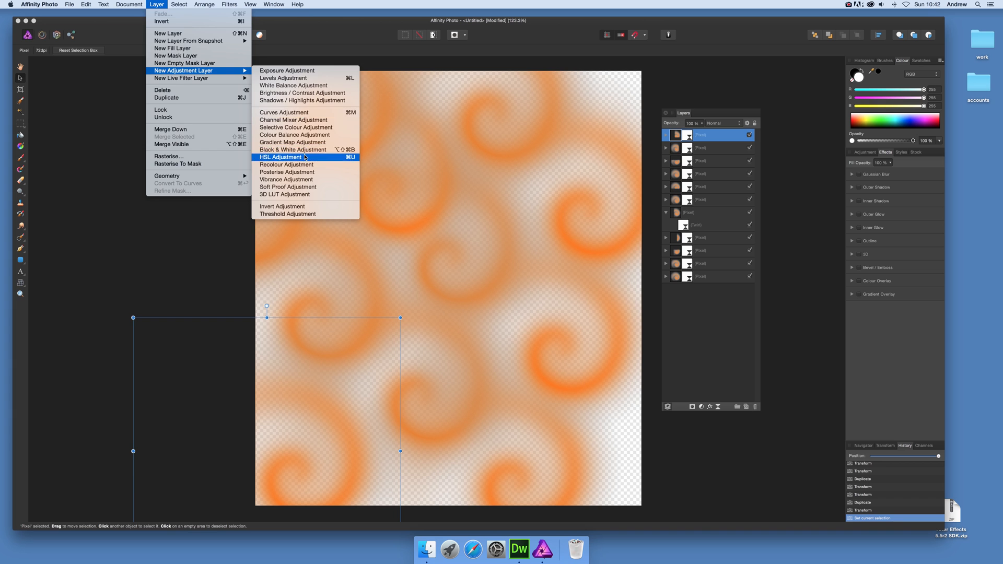
pyautogui.click(282, 156)
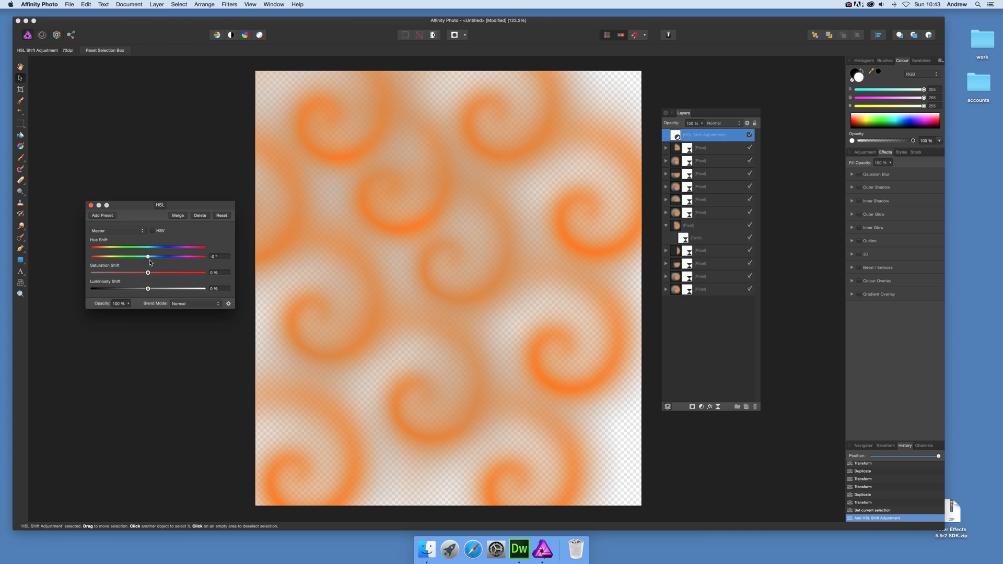
pyautogui.moveTo(147, 256); pyautogui.dragTo(164, 257)
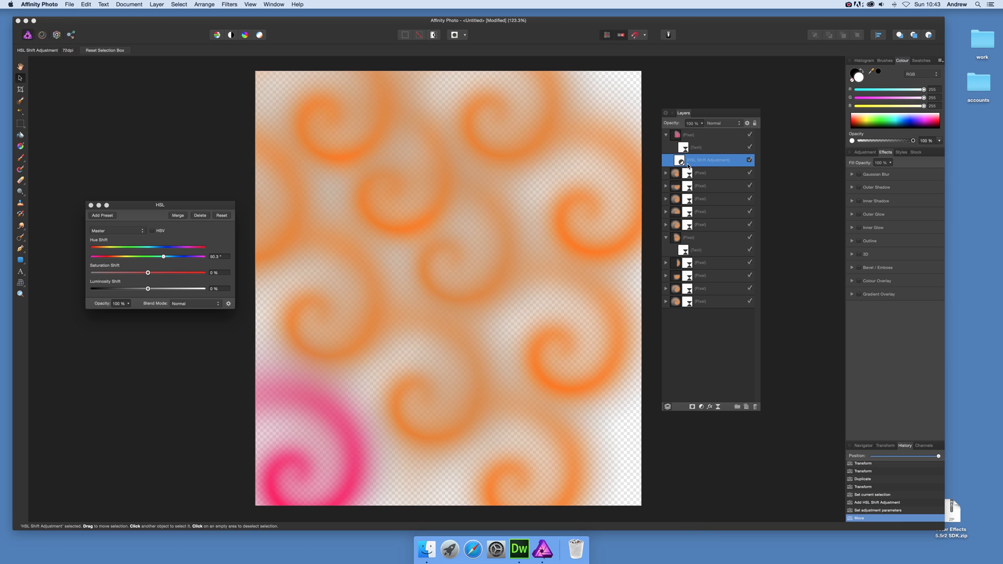
pyautogui.click(700, 135)
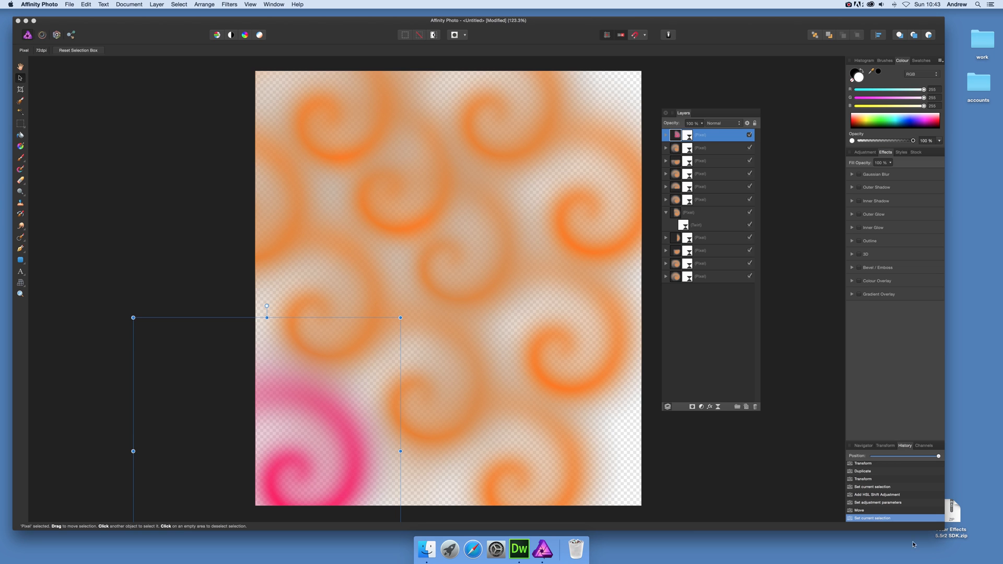
# Revert in History to the top-level HSL adjustment and shift hue to 44.8°.
pyautogui.click(877, 494)
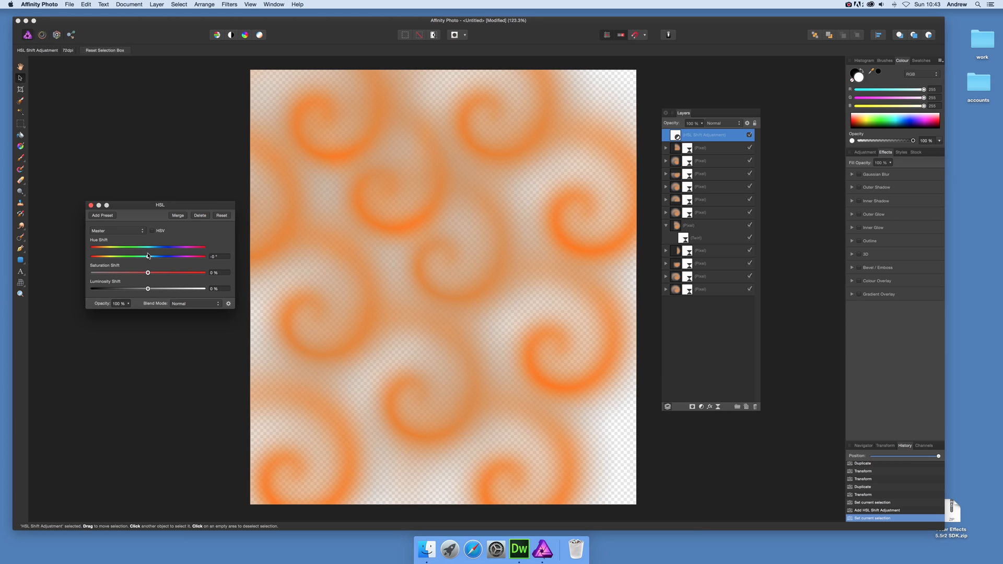
pyautogui.moveTo(148, 248); pyautogui.dragTo(173, 256)
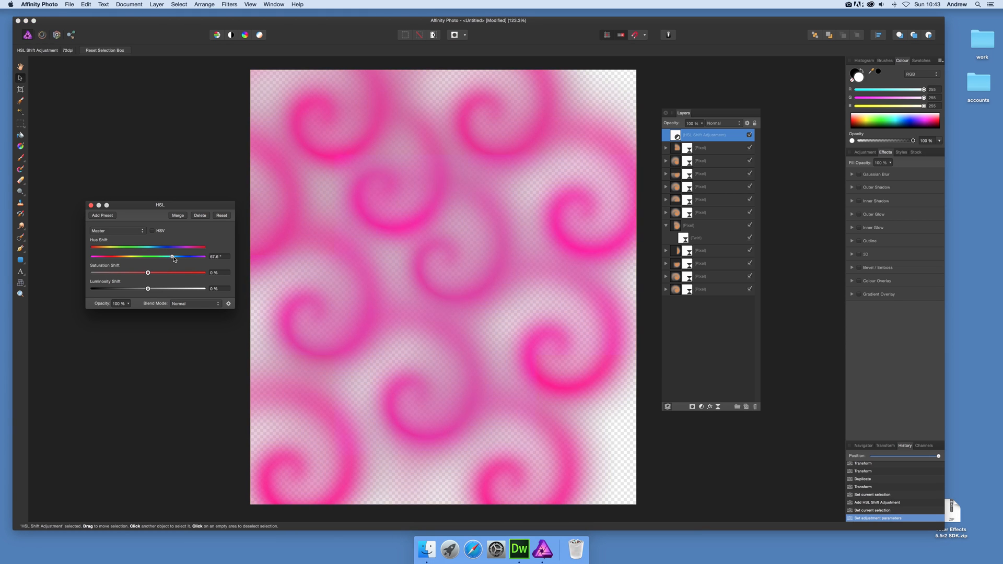
# Set saturation to 44% and luminosity to -42% for deep crimson spirals.
pyautogui.moveTo(147, 272); pyautogui.dragTo(96, 272)
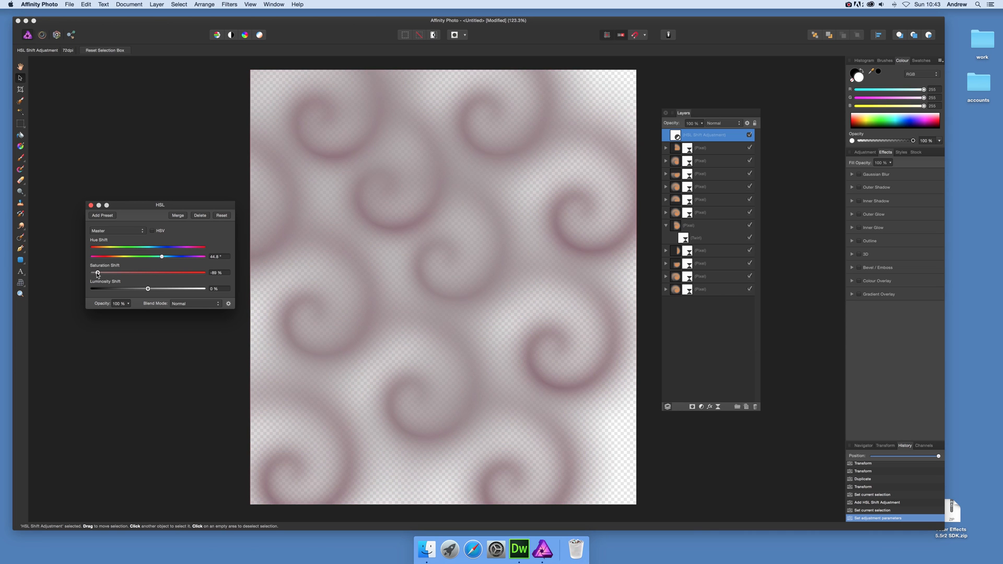
pyautogui.moveTo(97, 273); pyautogui.dragTo(95, 273)
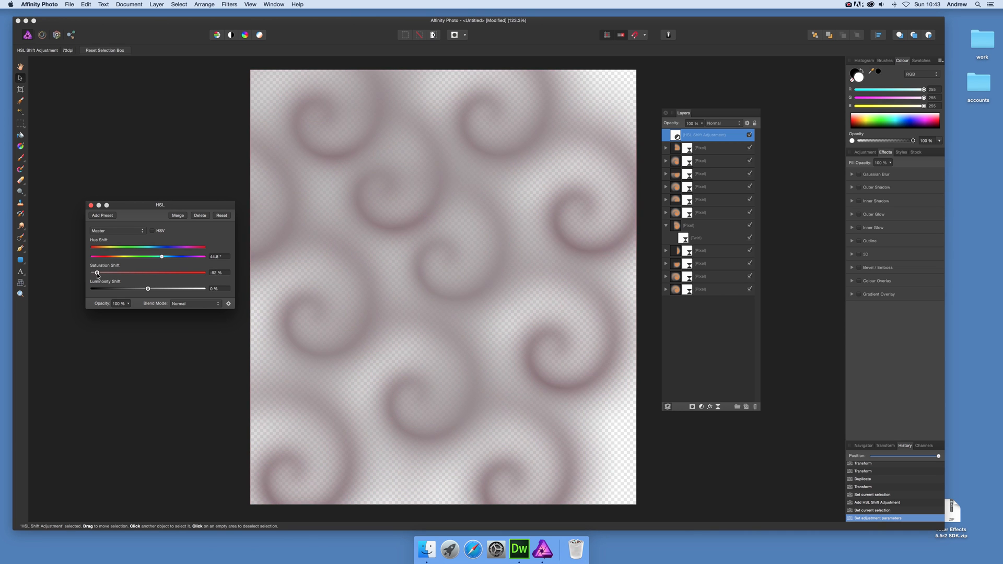
pyautogui.moveTo(96, 272); pyautogui.dragTo(176, 273)
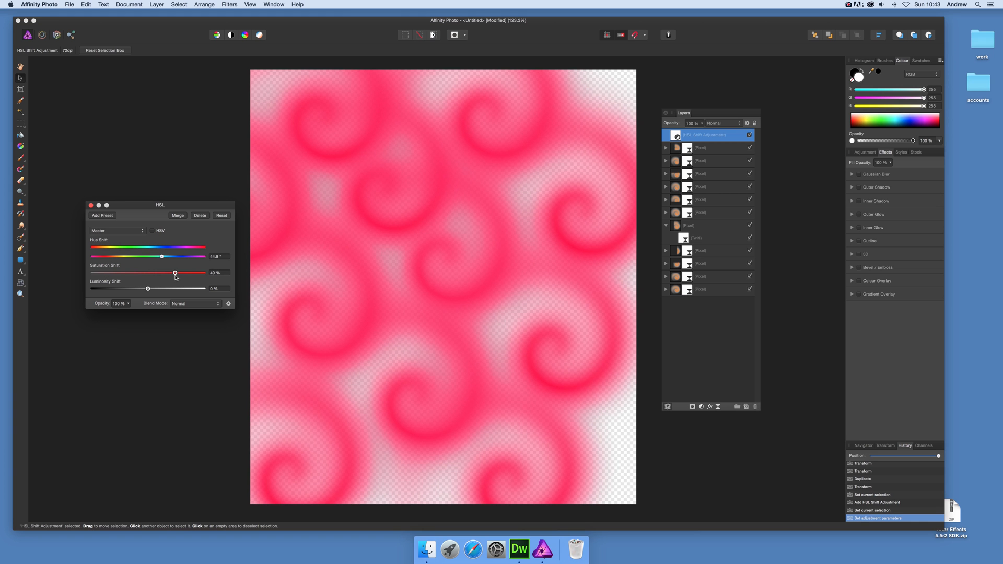
pyautogui.moveTo(149, 288); pyautogui.dragTo(163, 288)
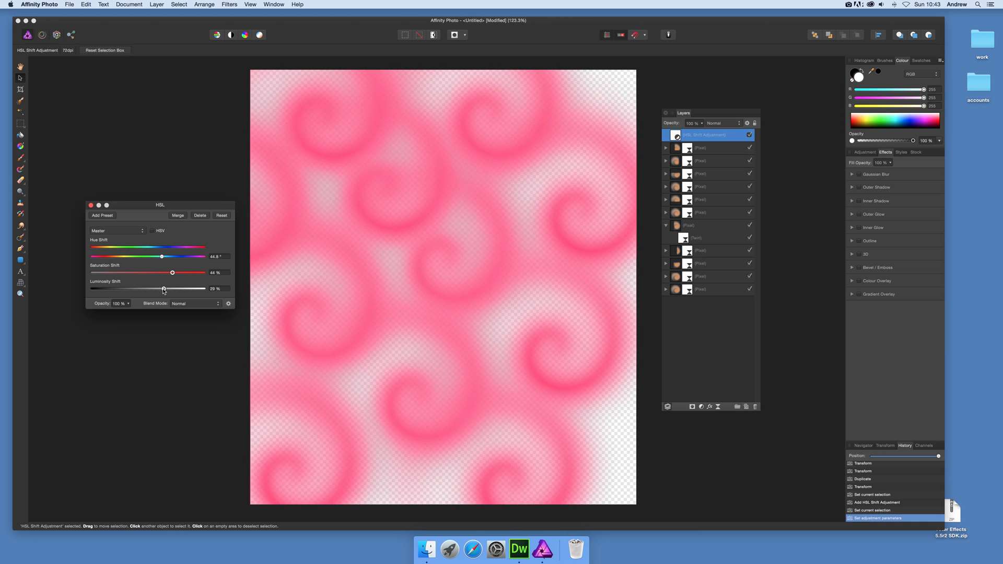
pyautogui.moveTo(163, 289); pyautogui.dragTo(122, 289)
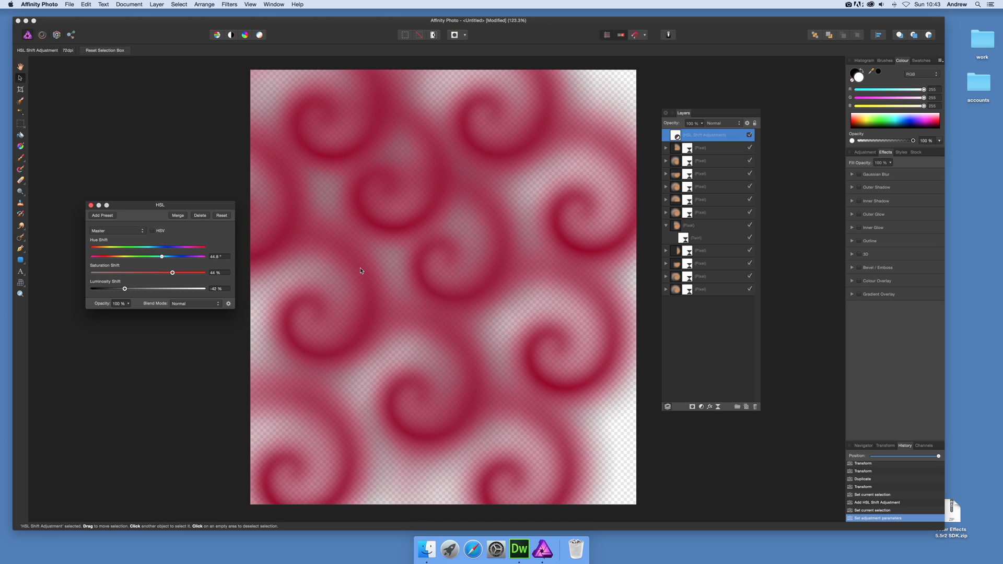
pyautogui.moveTo(419, 298)
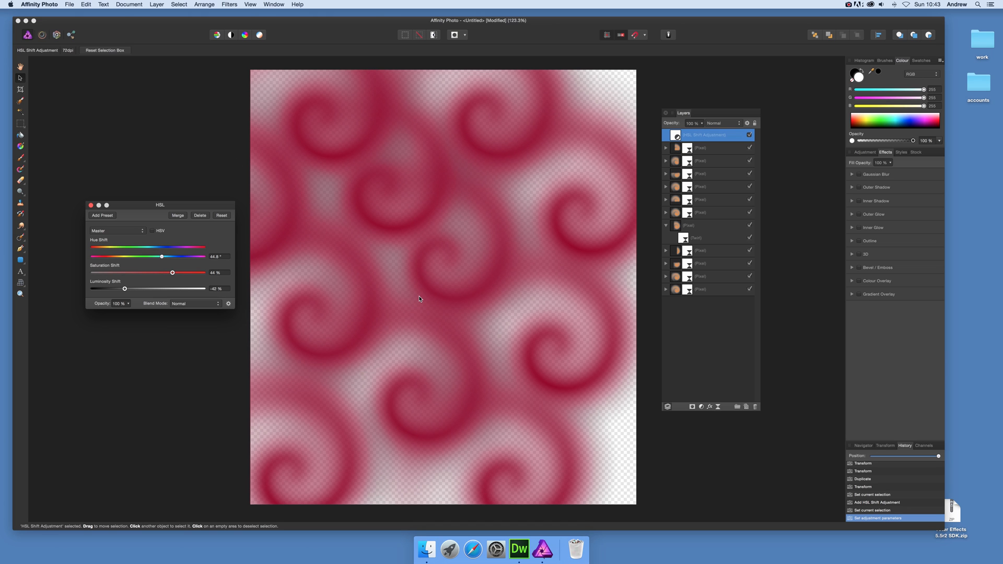